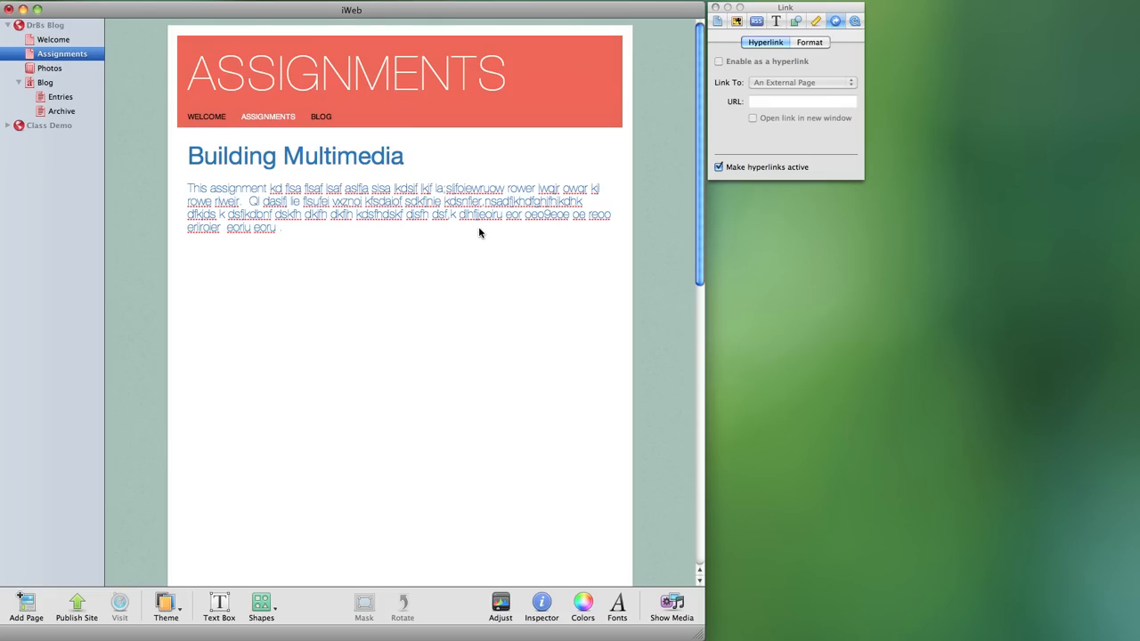
pyautogui.moveTo(476, 254)
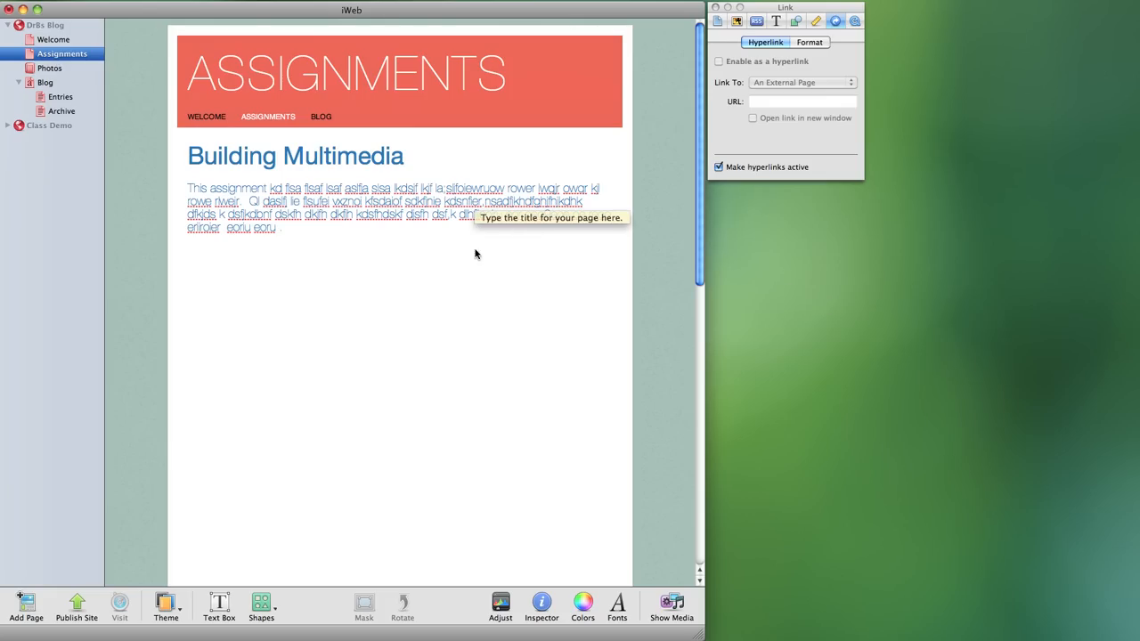
pyautogui.moveTo(472, 264)
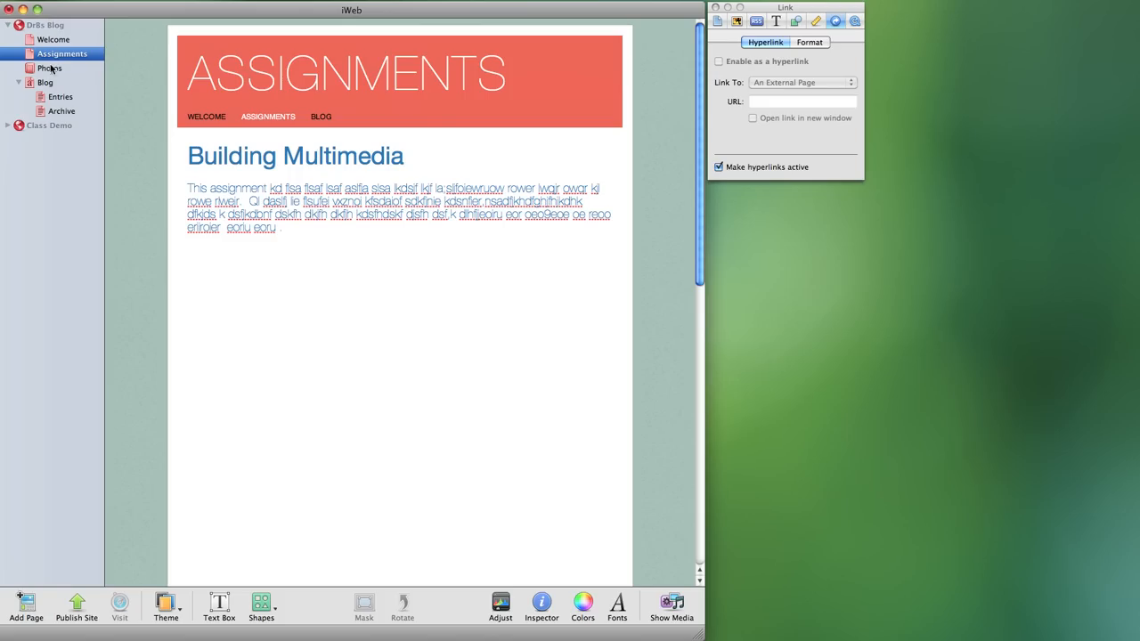
pyautogui.moveTo(46, 110)
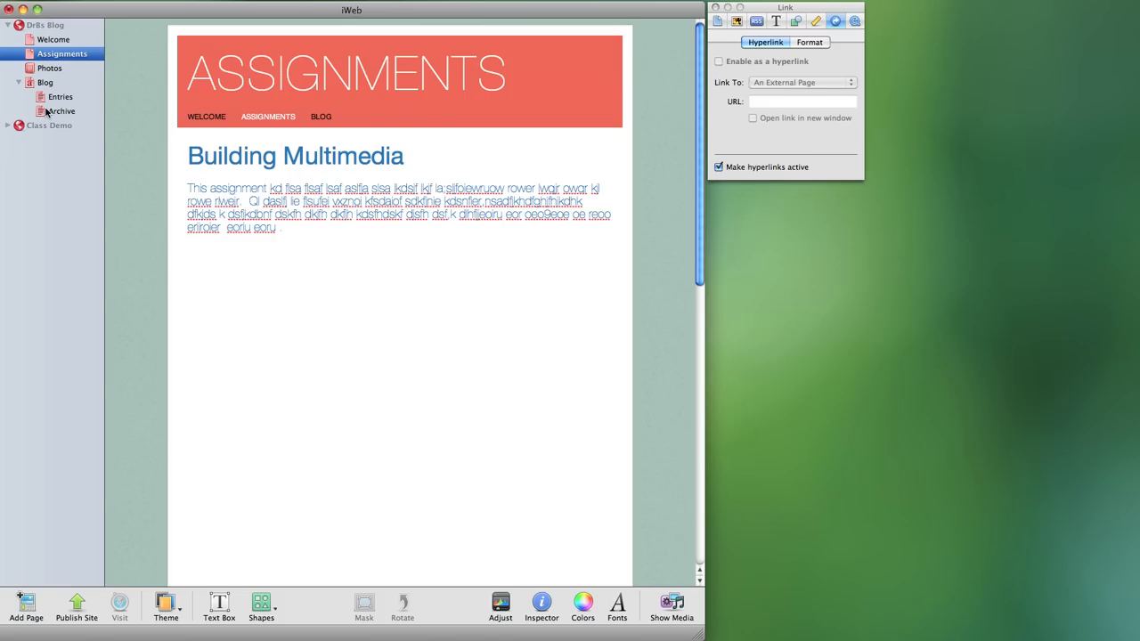
pyautogui.moveTo(18, 76)
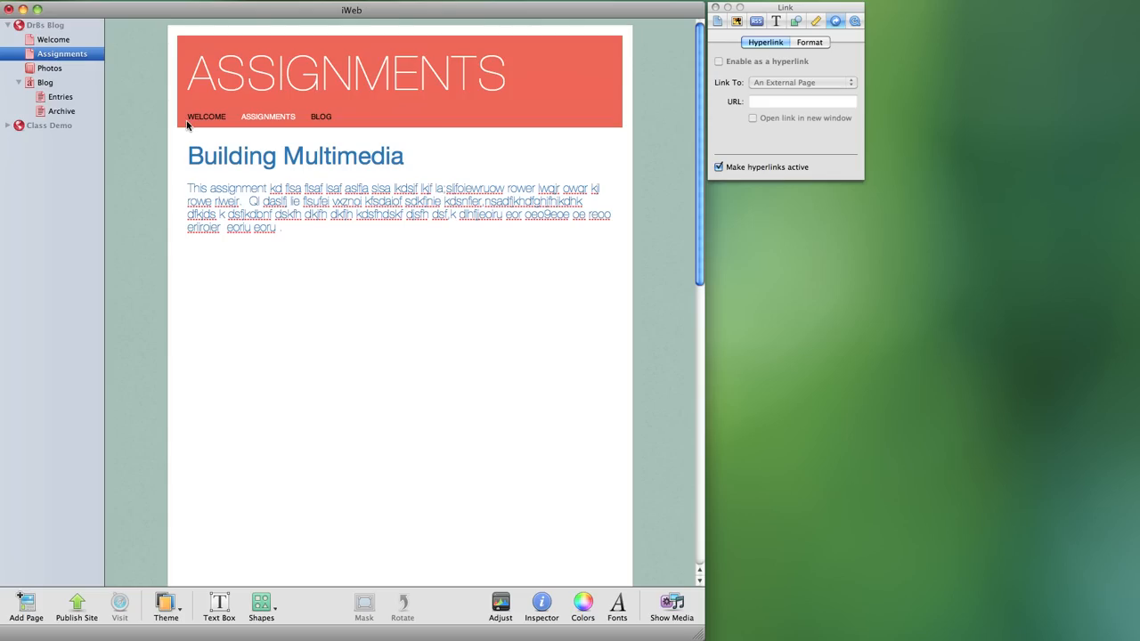
pyautogui.moveTo(292, 125)
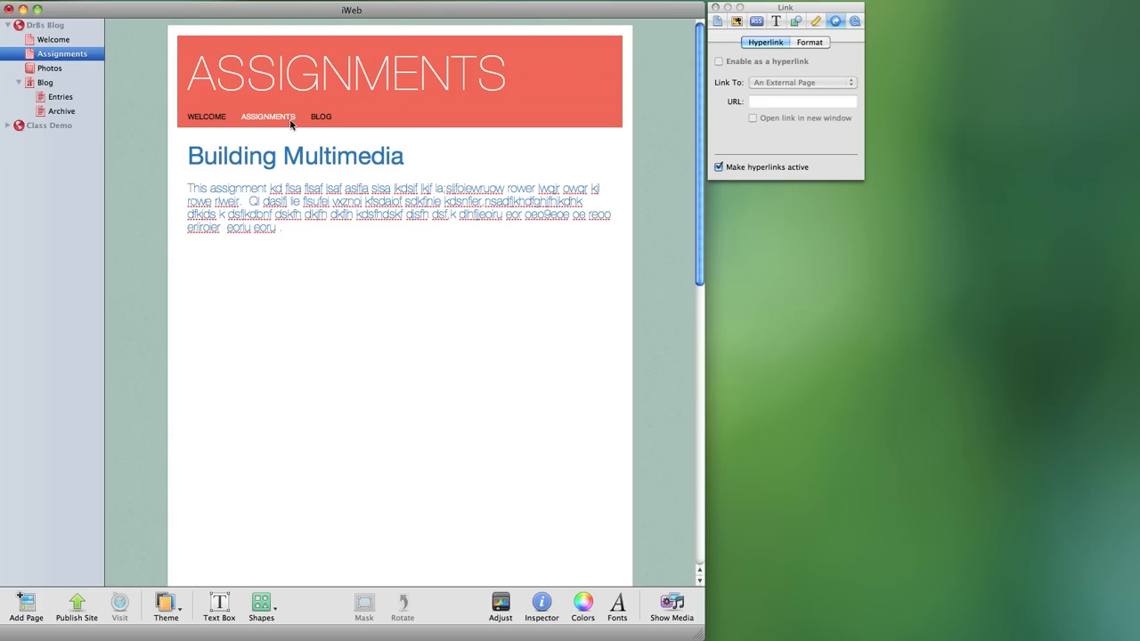
pyautogui.moveTo(356, 122)
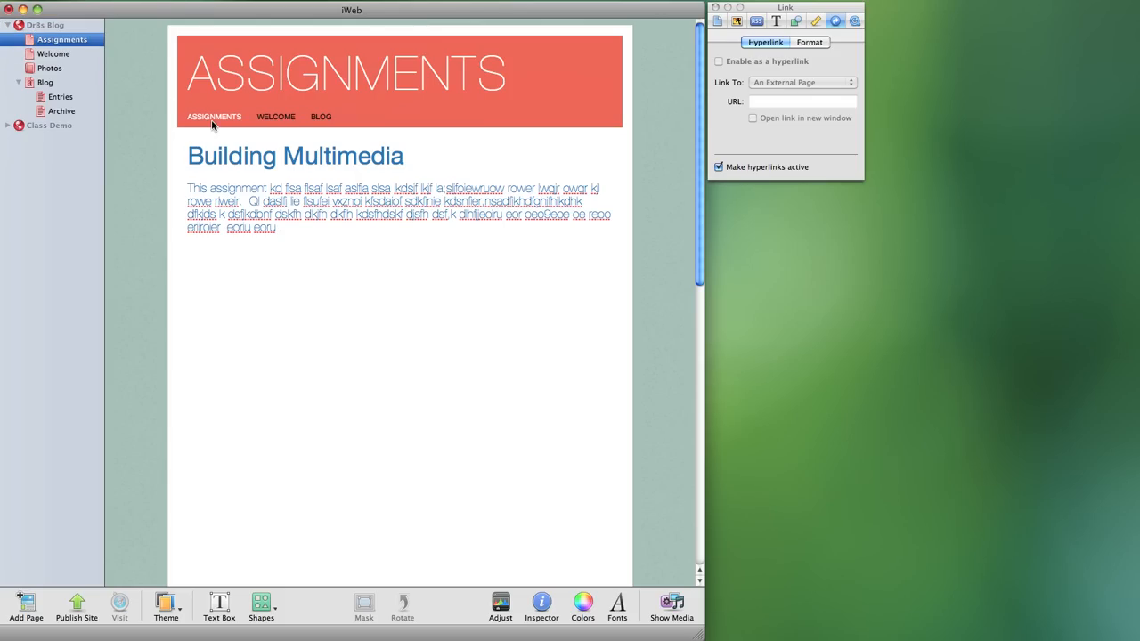
pyautogui.moveTo(51, 63)
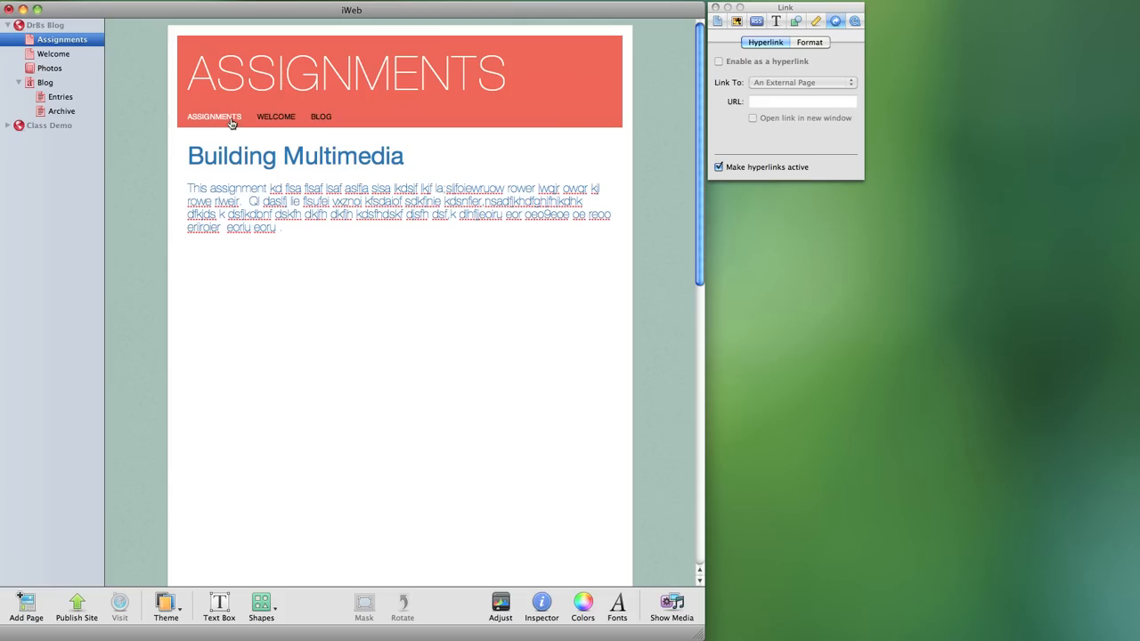
pyautogui.moveTo(321, 117)
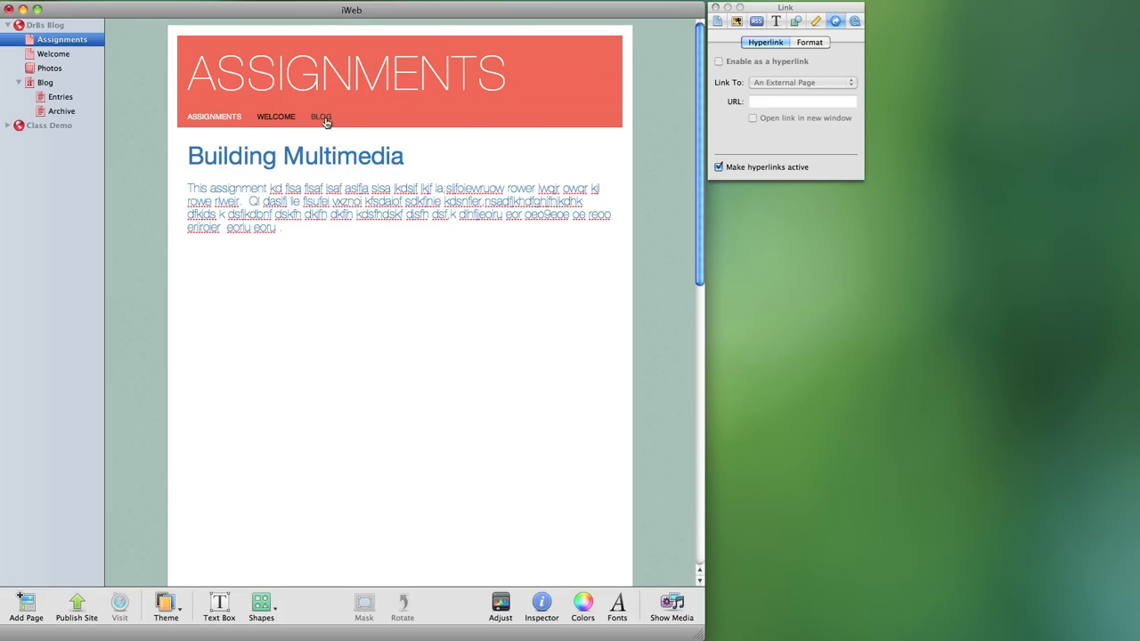
pyautogui.moveTo(212, 119)
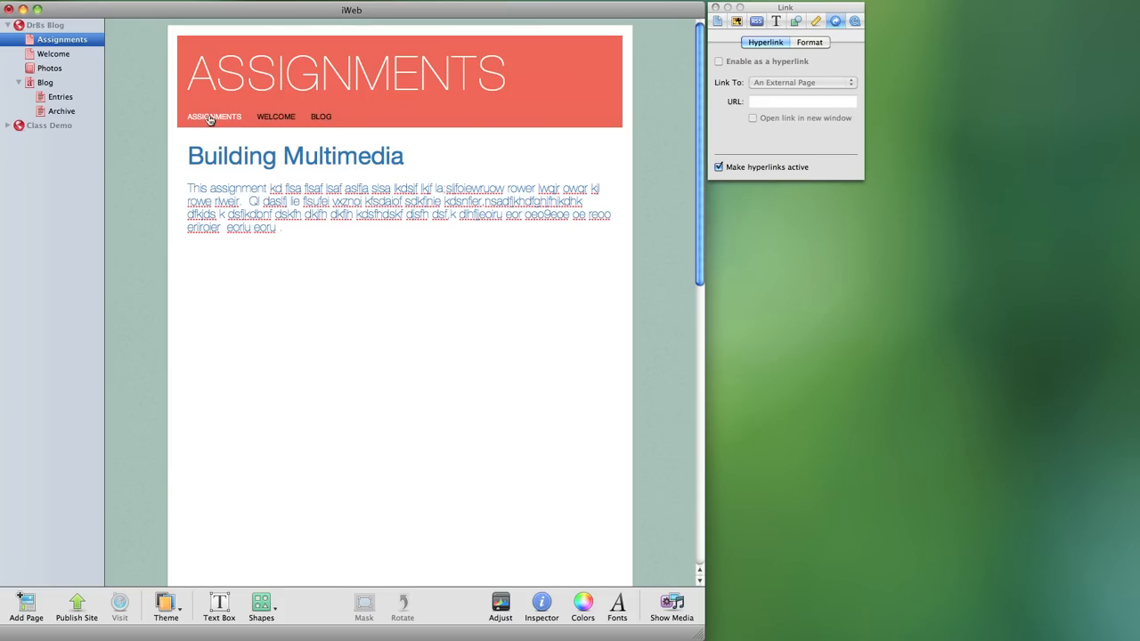
pyautogui.moveTo(275, 117)
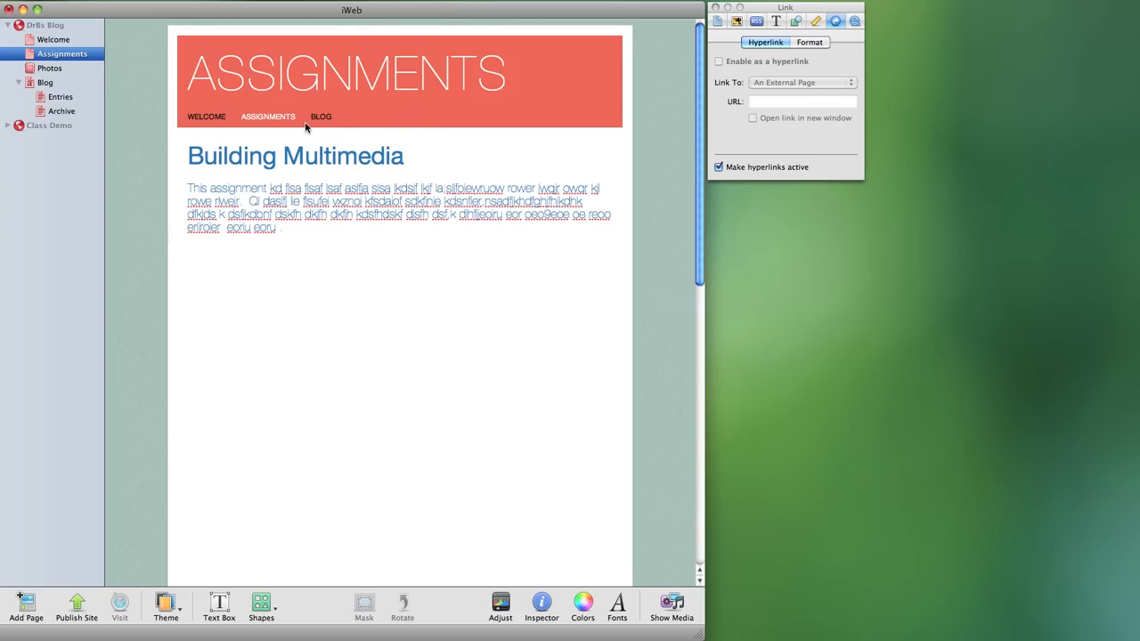
pyautogui.moveTo(334, 127)
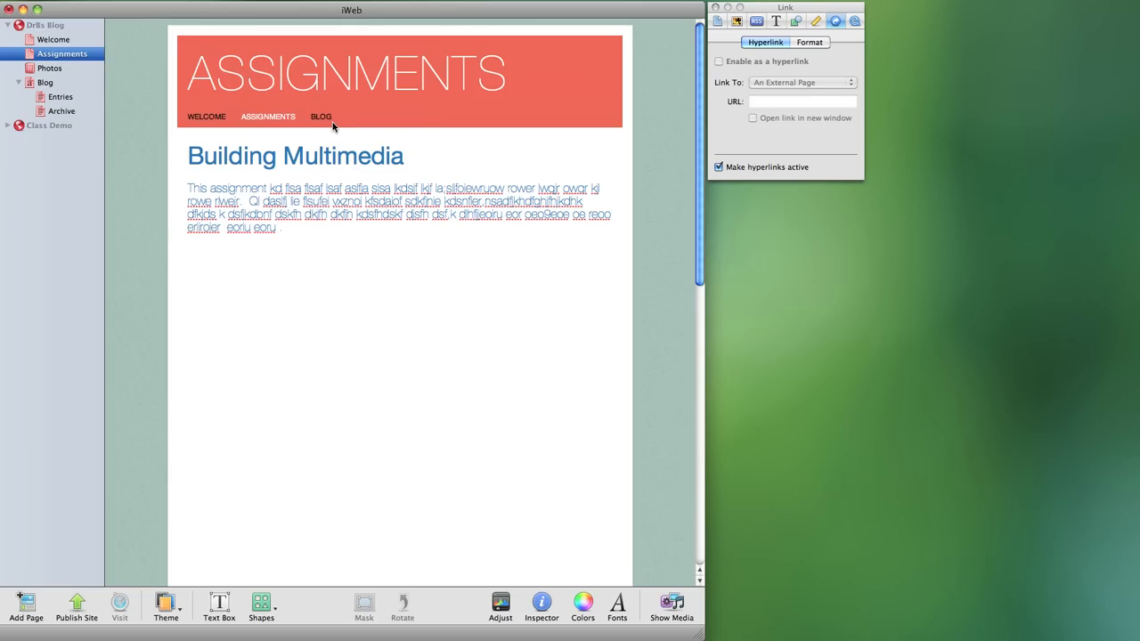
pyautogui.moveTo(86, 54)
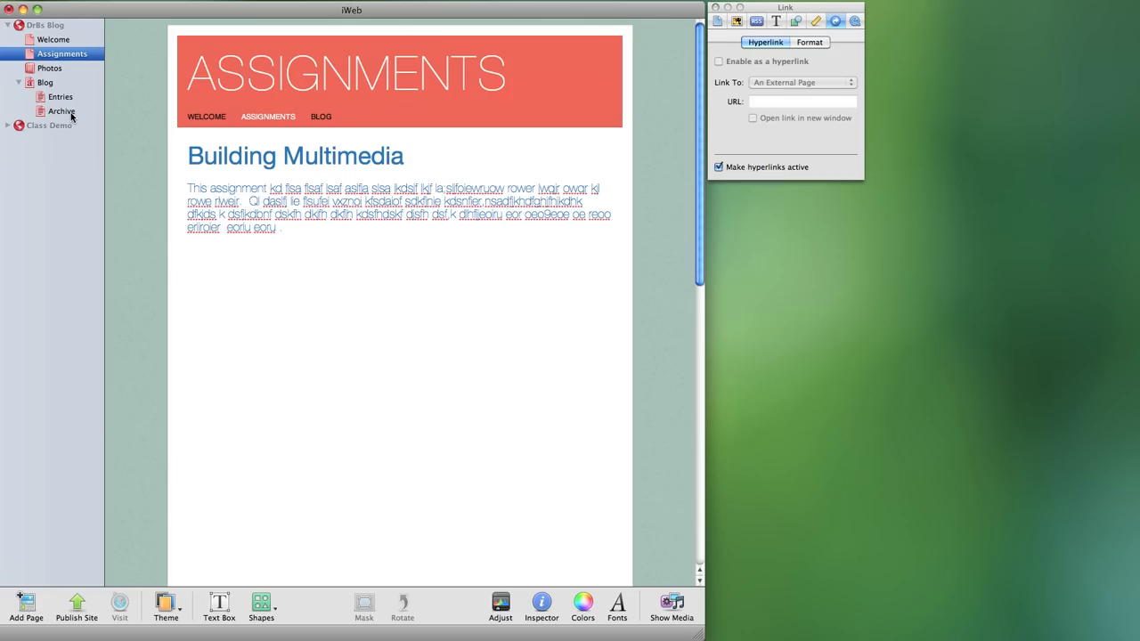
pyautogui.moveTo(103, 114)
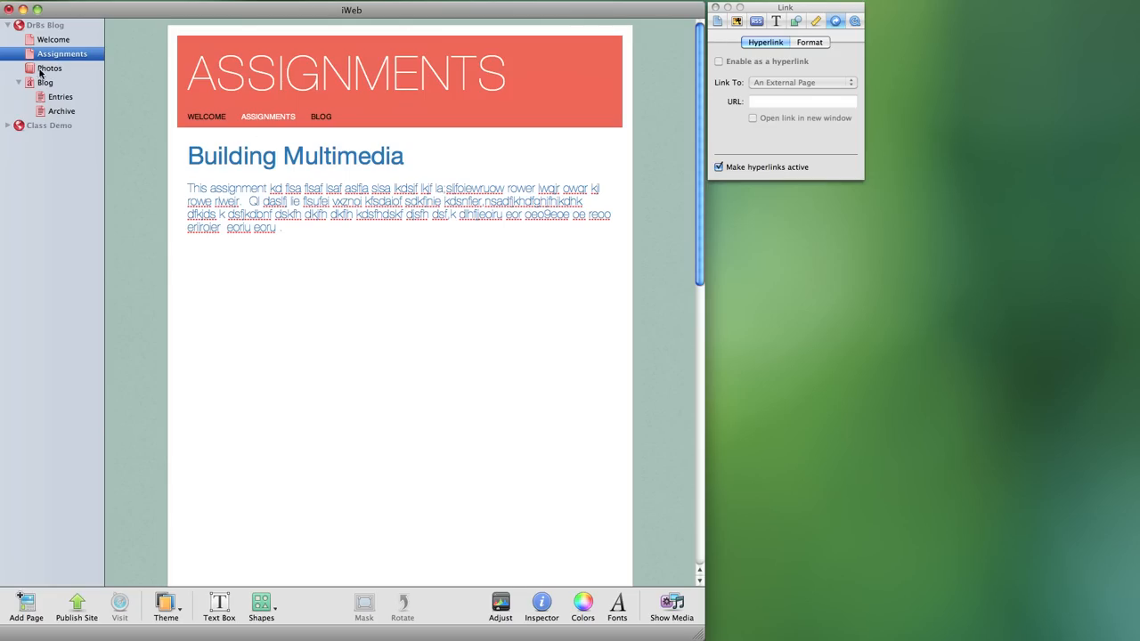
# Add a Photos 2 page from the Fine Line Photos template and open it
pyautogui.click(49, 68)
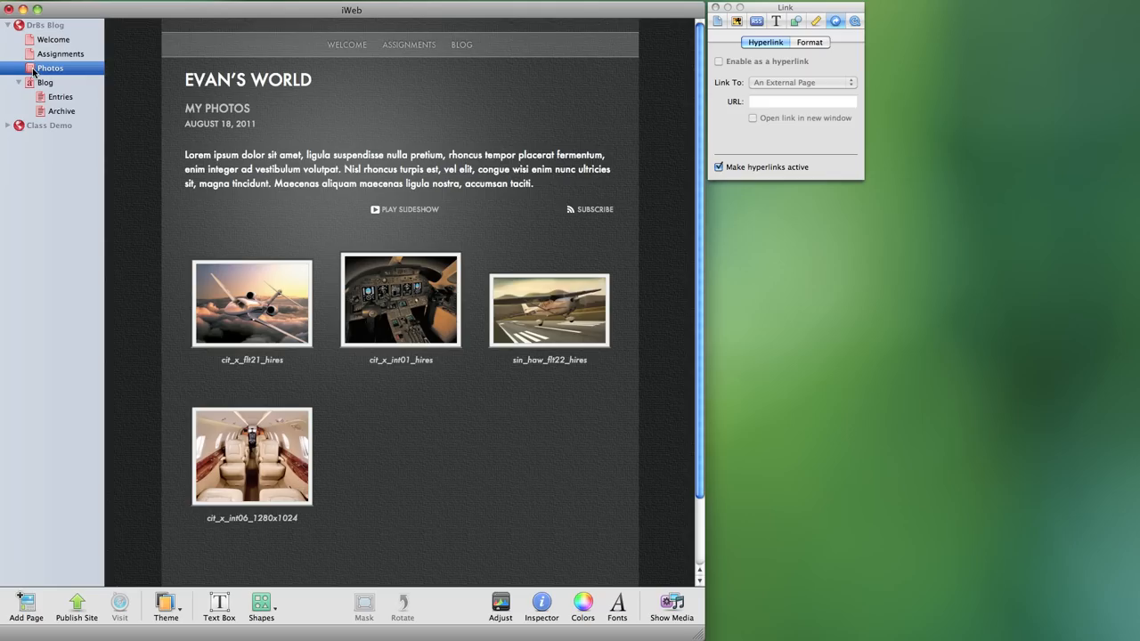
pyautogui.moveTo(456, 55)
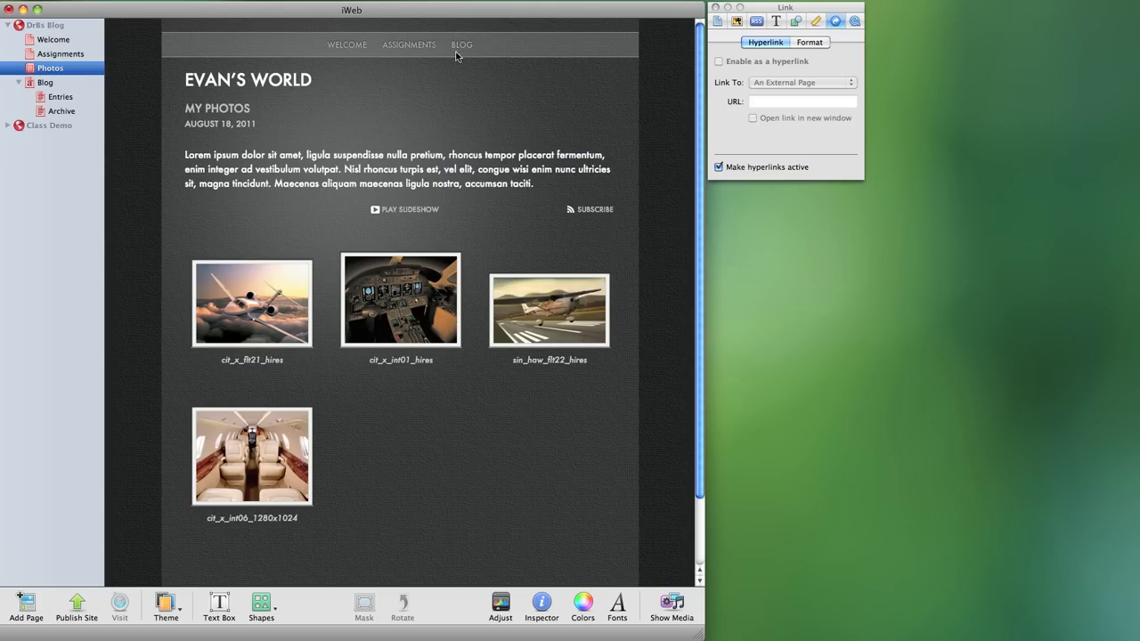
pyautogui.moveTo(321, 79)
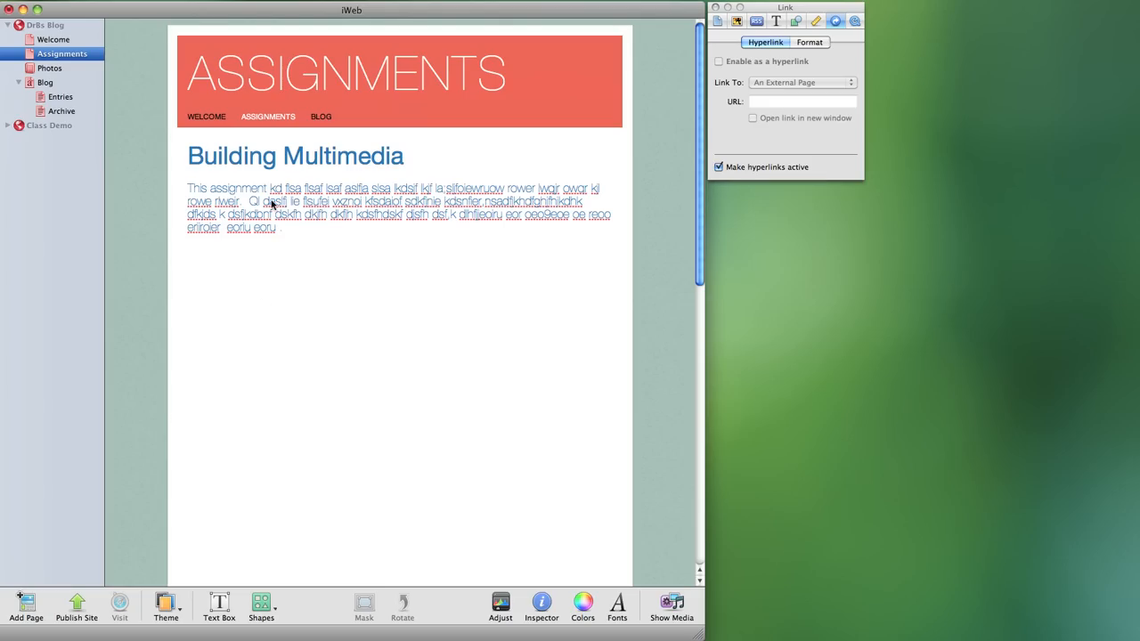
pyautogui.moveTo(303, 113)
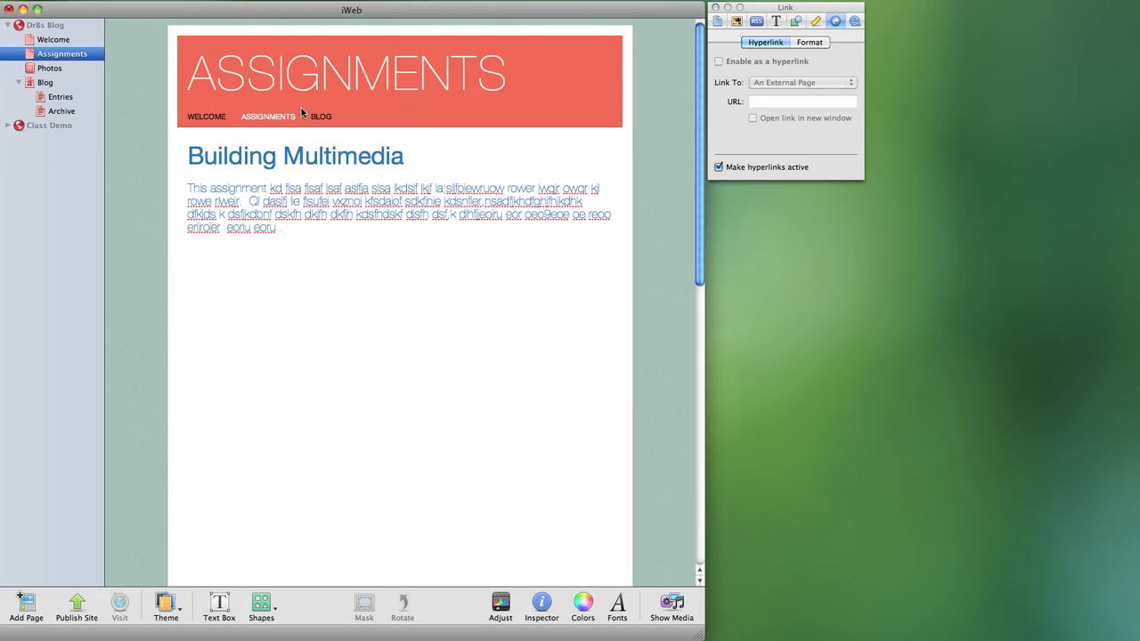
pyautogui.moveTo(343, 398)
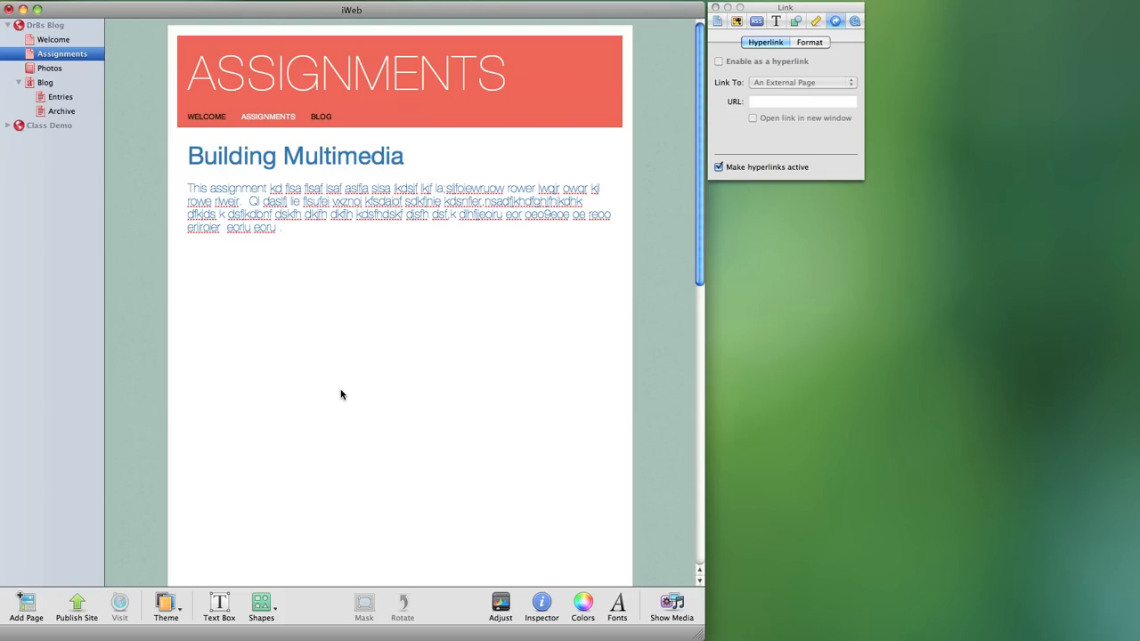
pyautogui.moveTo(231, 114)
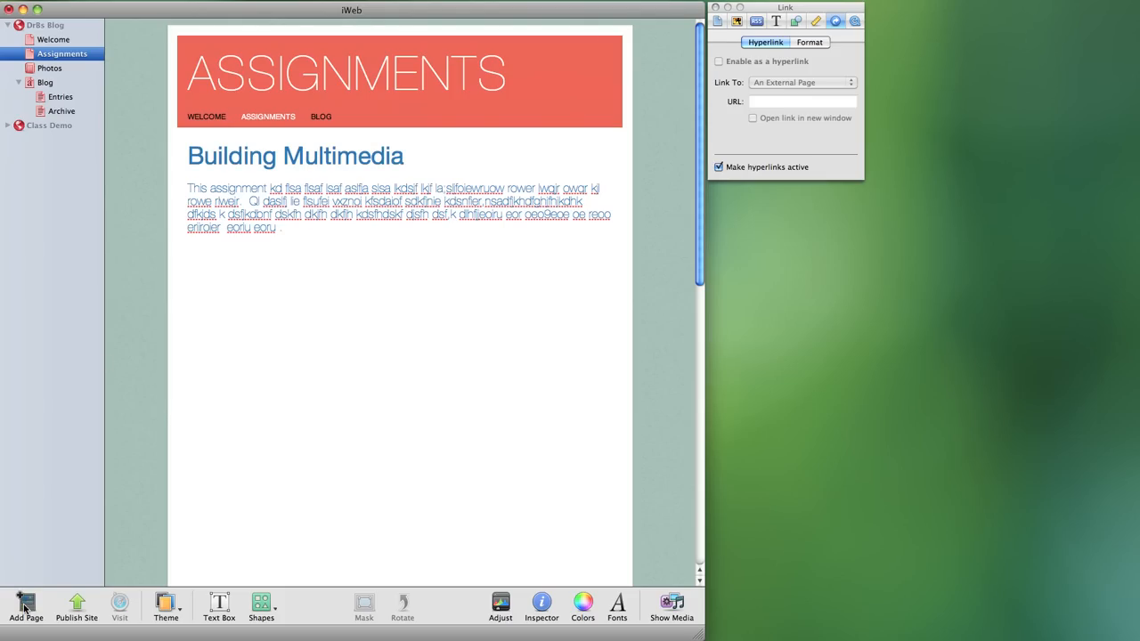
pyautogui.click(25, 606)
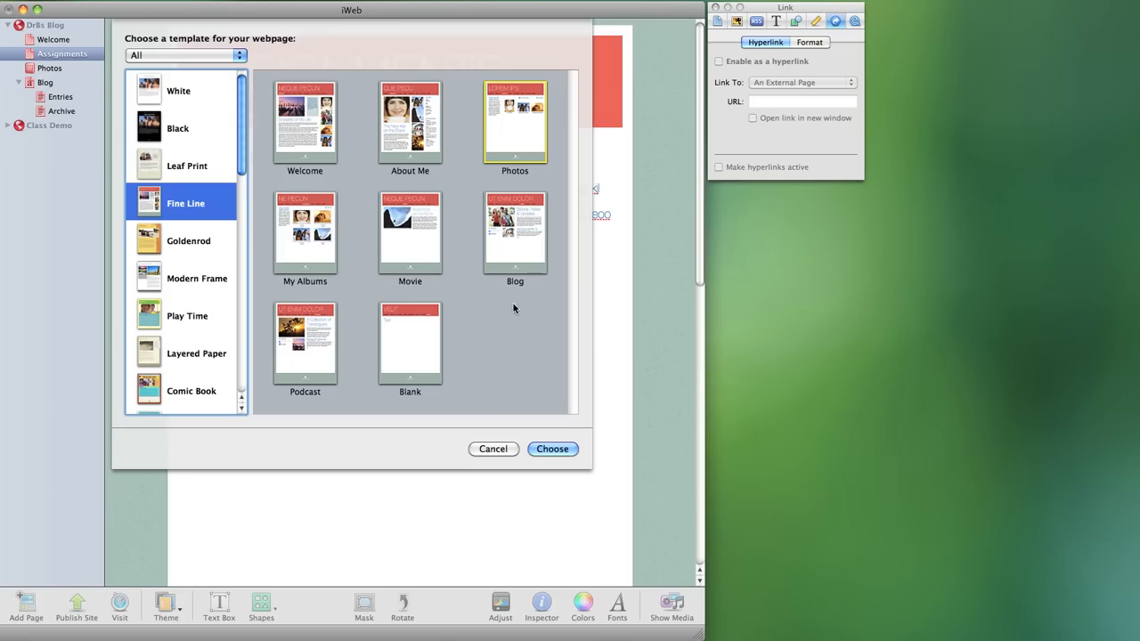
pyautogui.moveTo(397, 267)
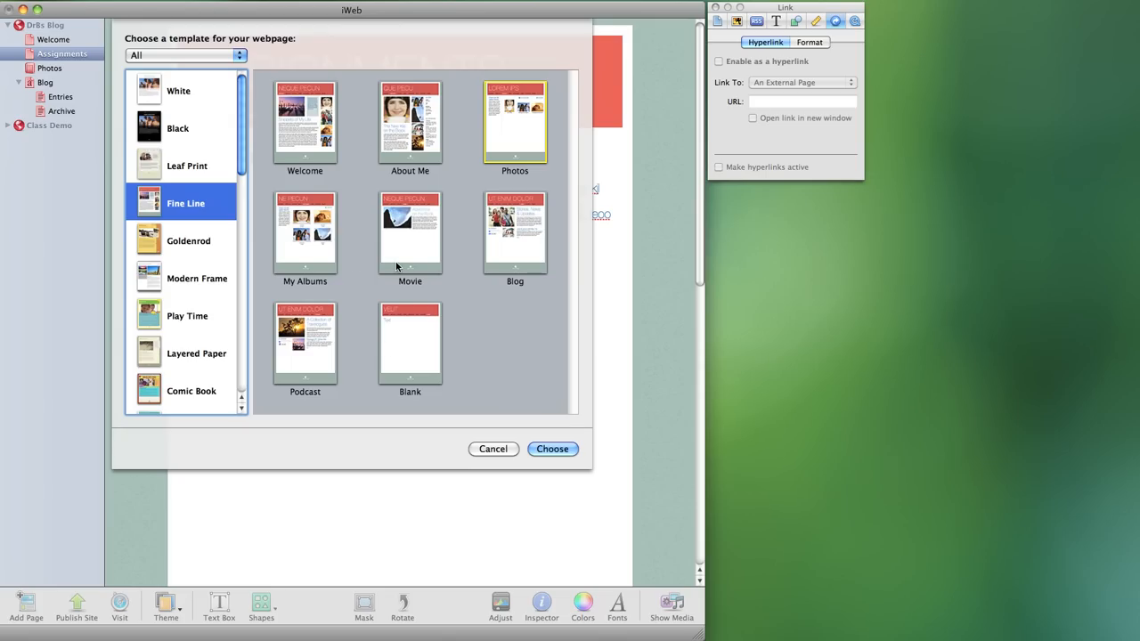
pyautogui.moveTo(518, 134)
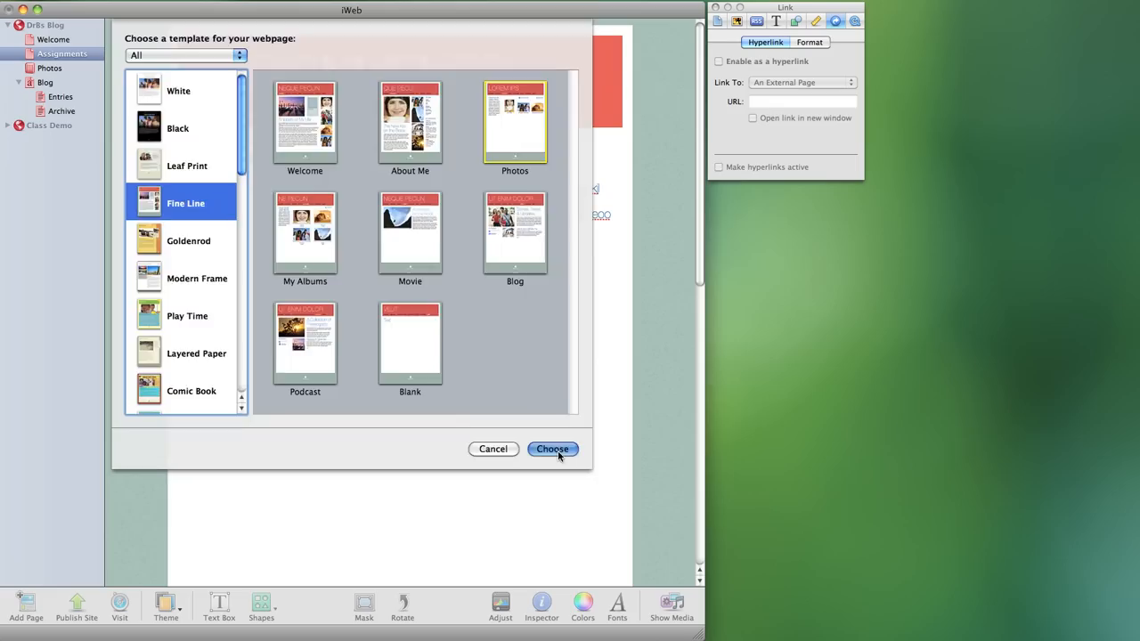
pyautogui.click(552, 448)
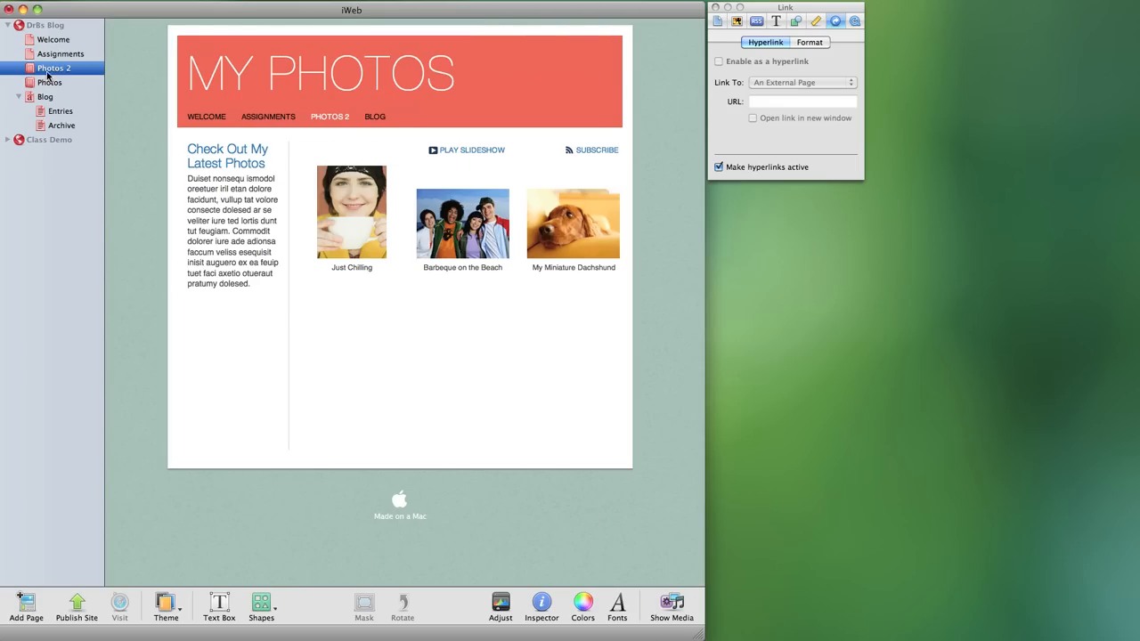
pyautogui.doubleClick(53, 68)
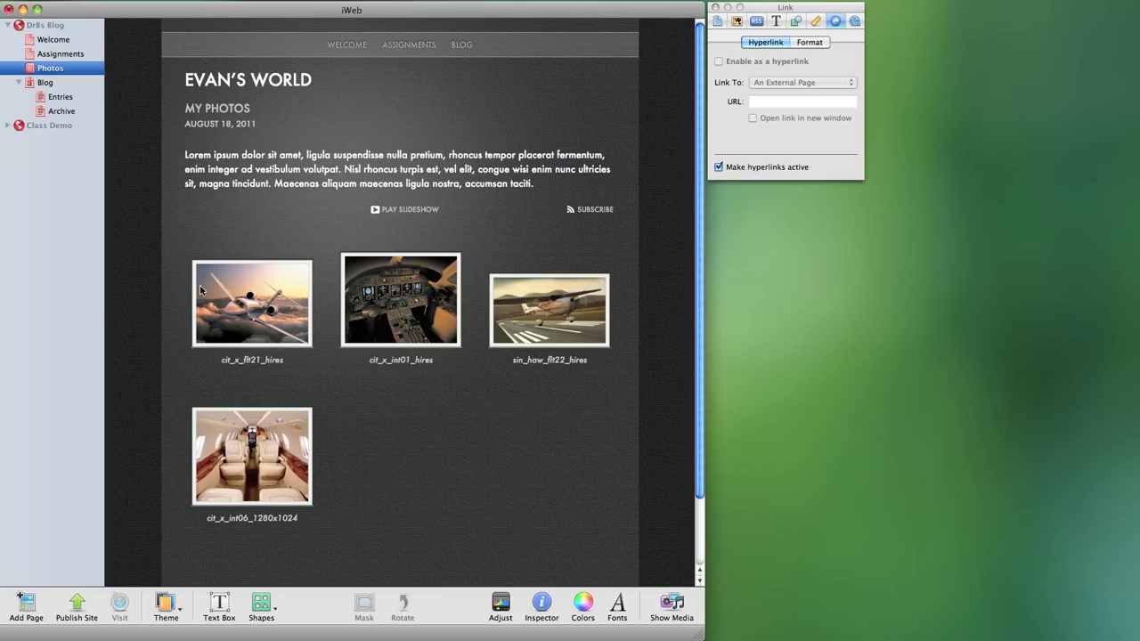
pyautogui.moveTo(267, 318)
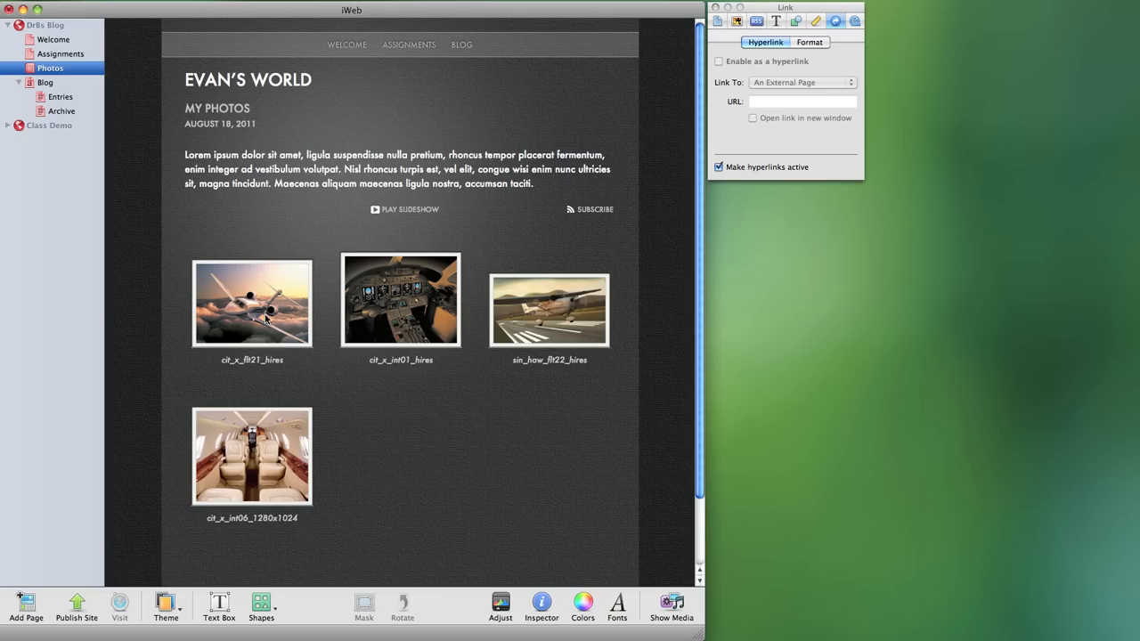
pyautogui.moveTo(304, 388)
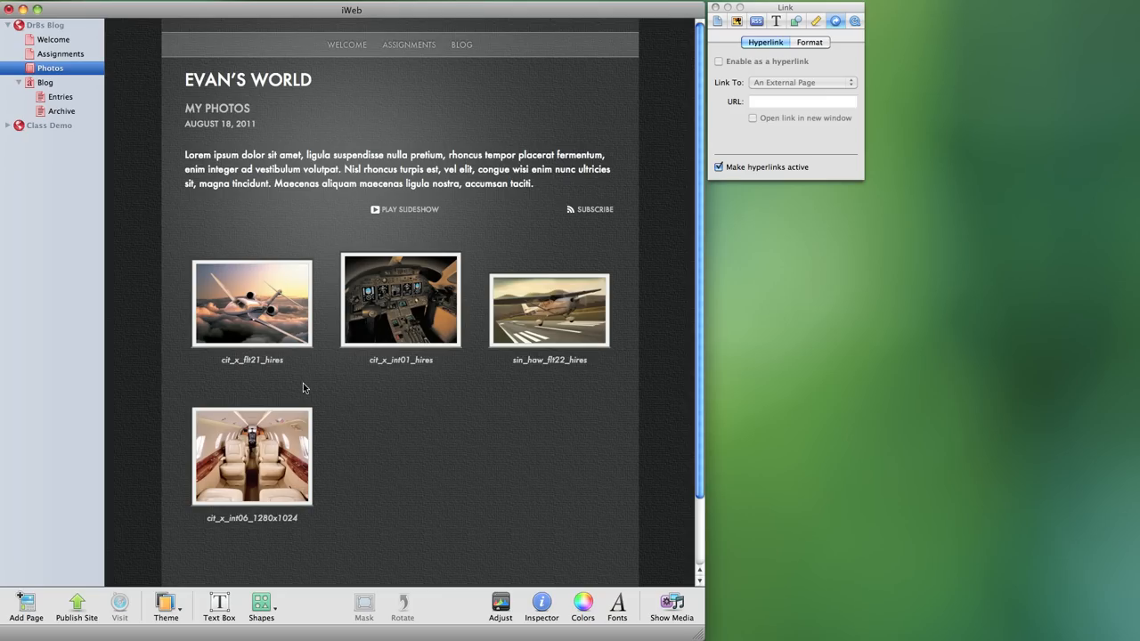
pyautogui.moveTo(489, 339)
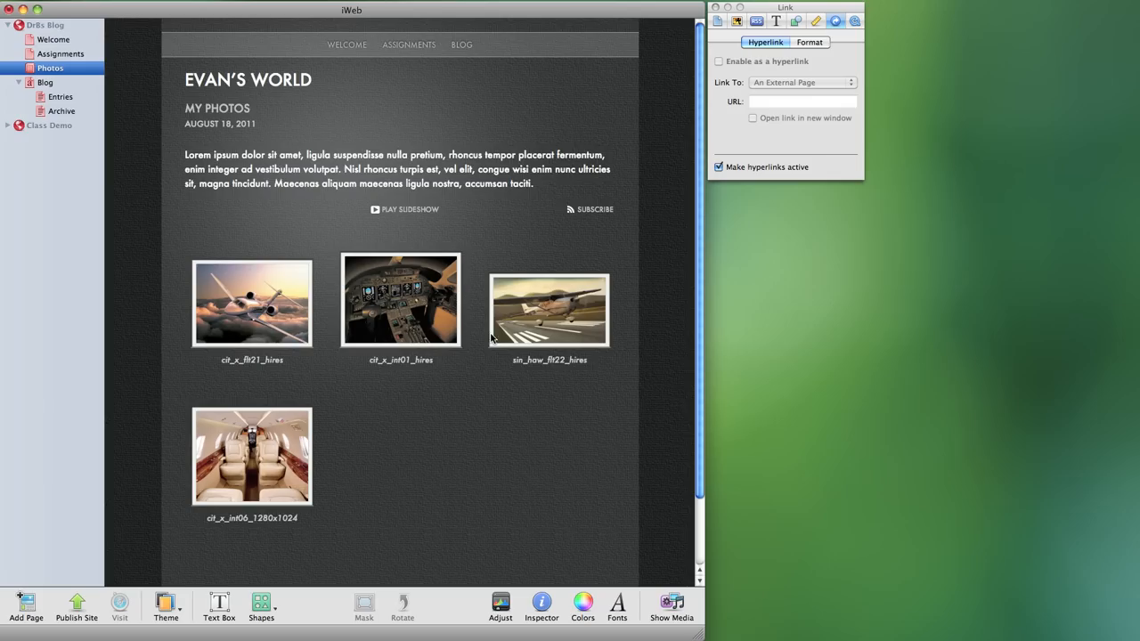
pyautogui.moveTo(437, 79)
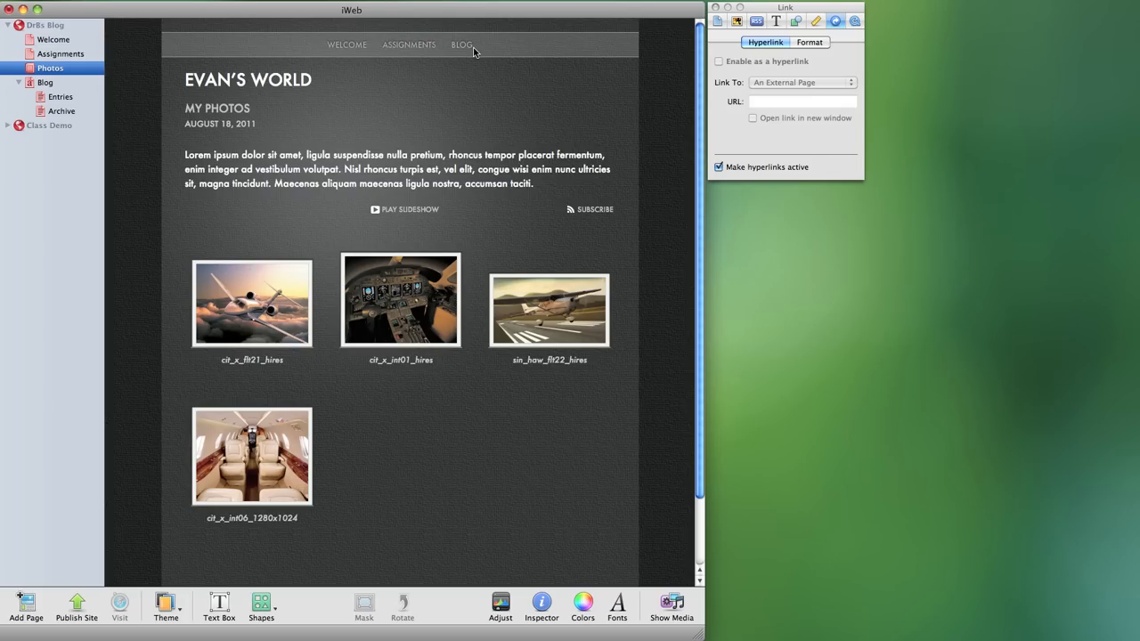
pyautogui.moveTo(404, 368)
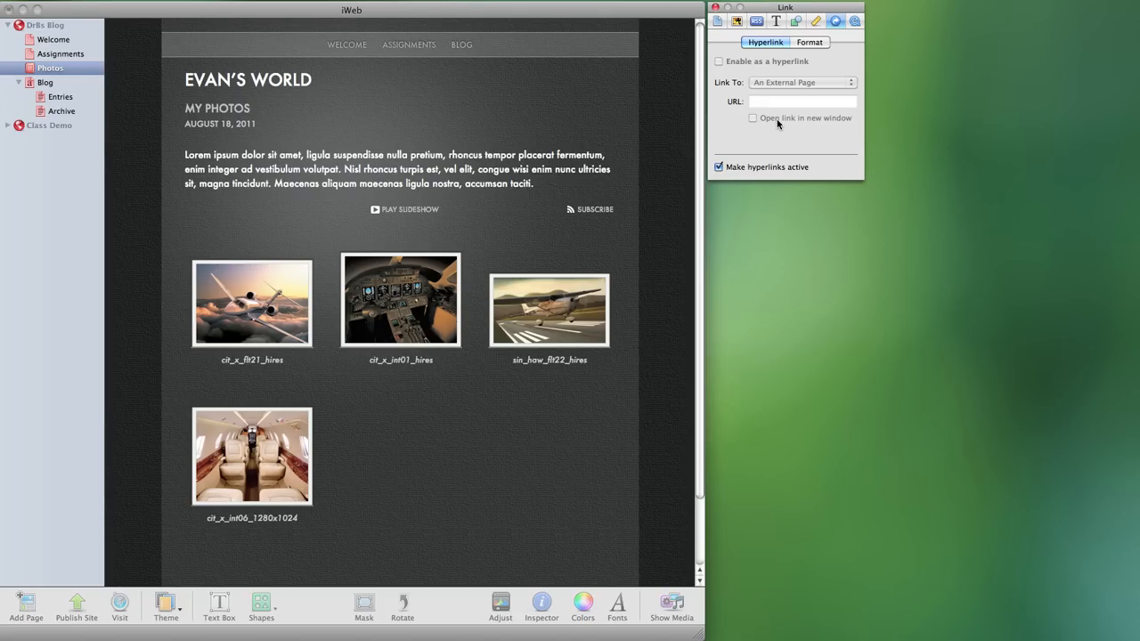
# Select the MY PHOTOS heading and photo grid, then show the Photos page settings
pyautogui.click(219, 108)
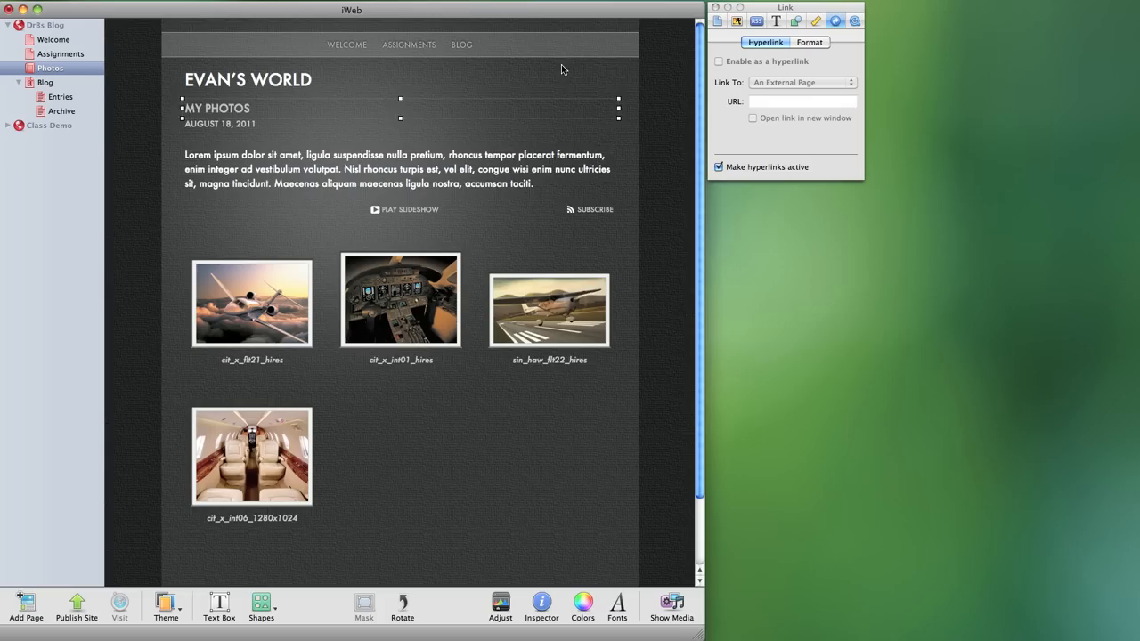
pyautogui.click(401, 383)
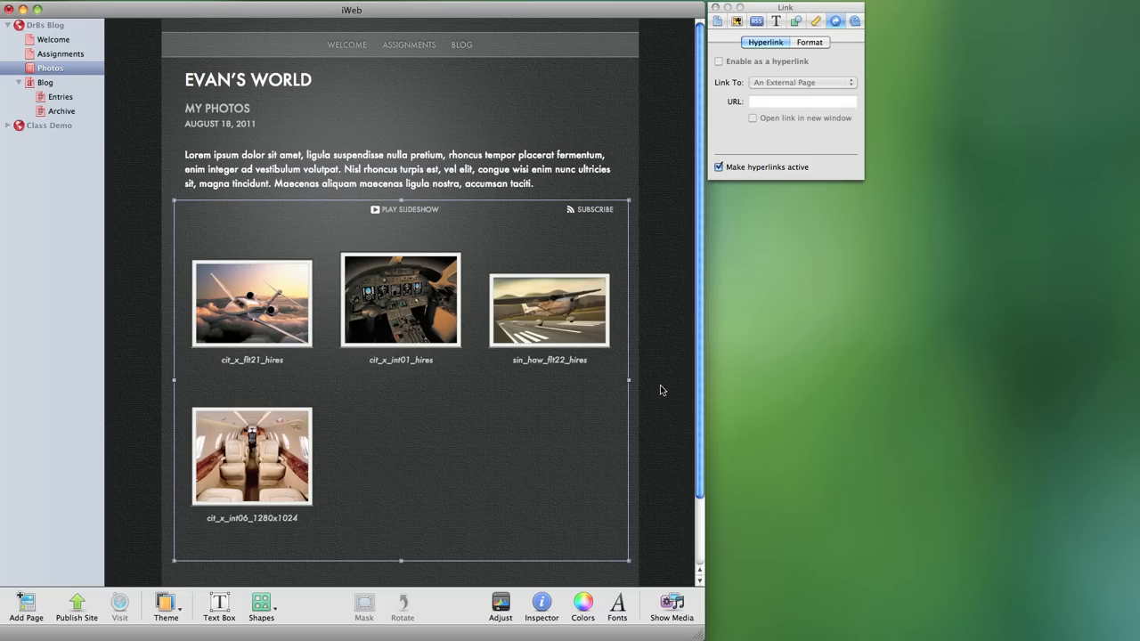
pyautogui.click(718, 20)
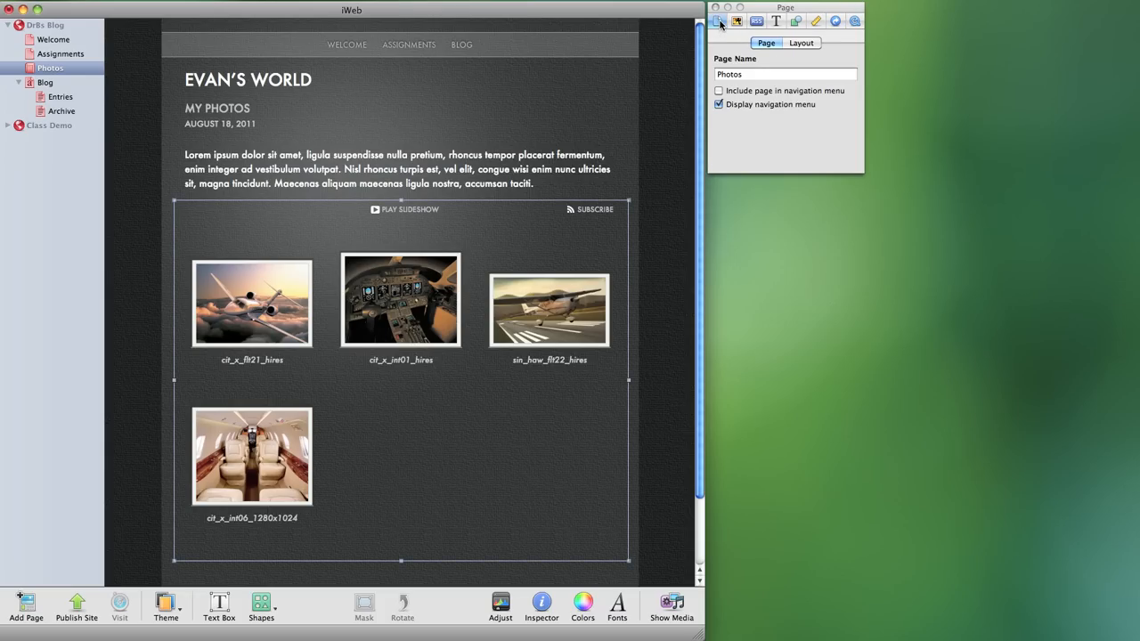
pyautogui.moveTo(719, 20)
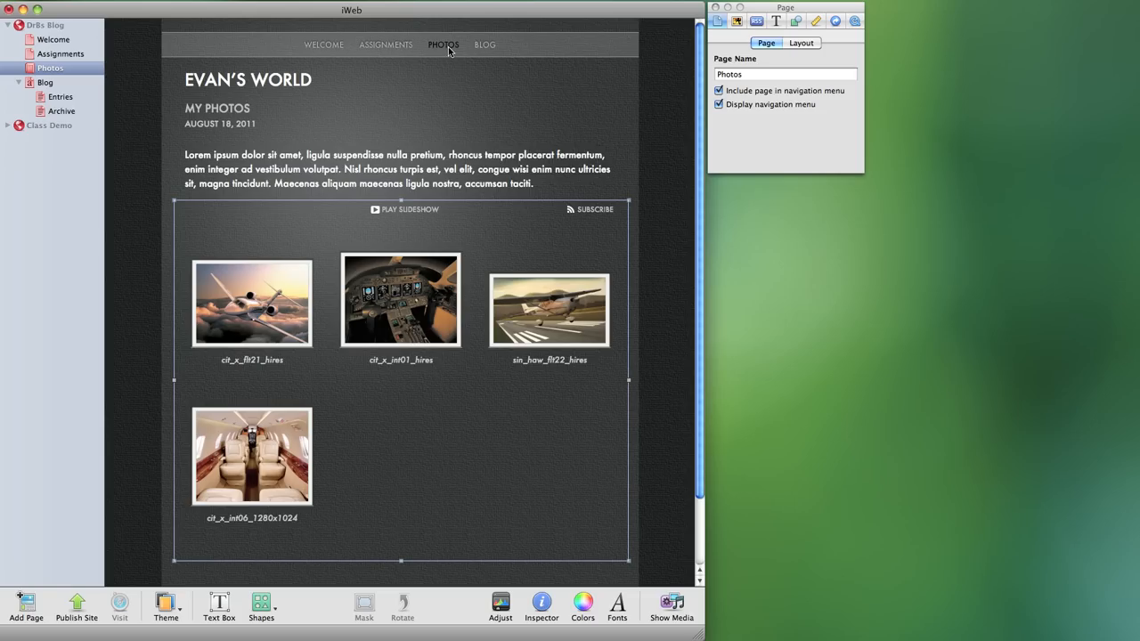
pyautogui.moveTo(443, 55)
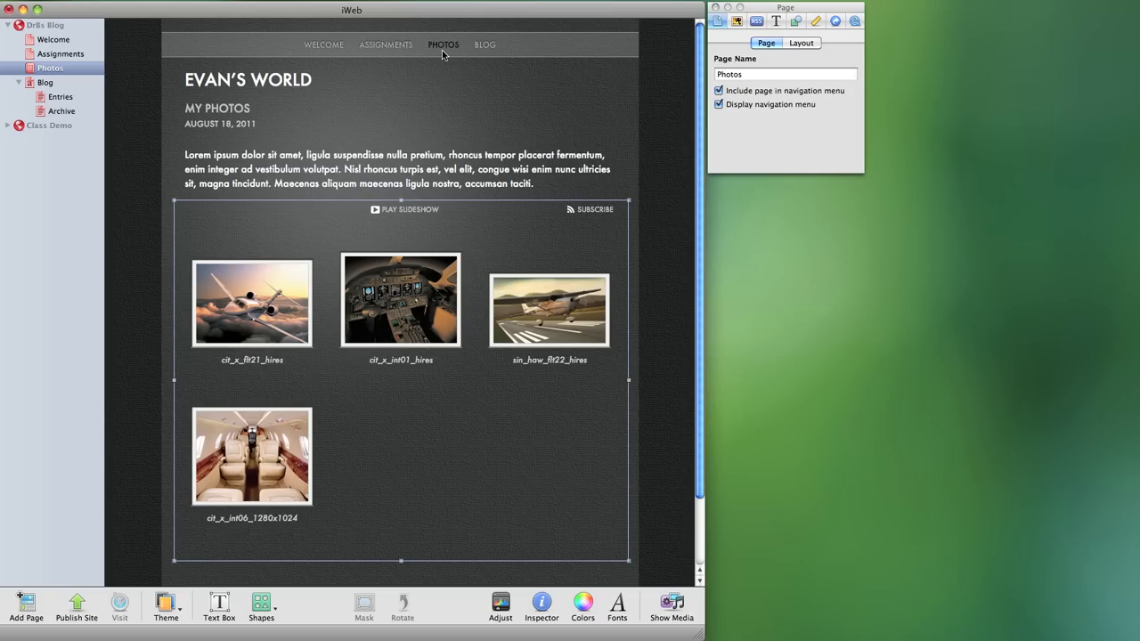
pyautogui.moveTo(719, 91)
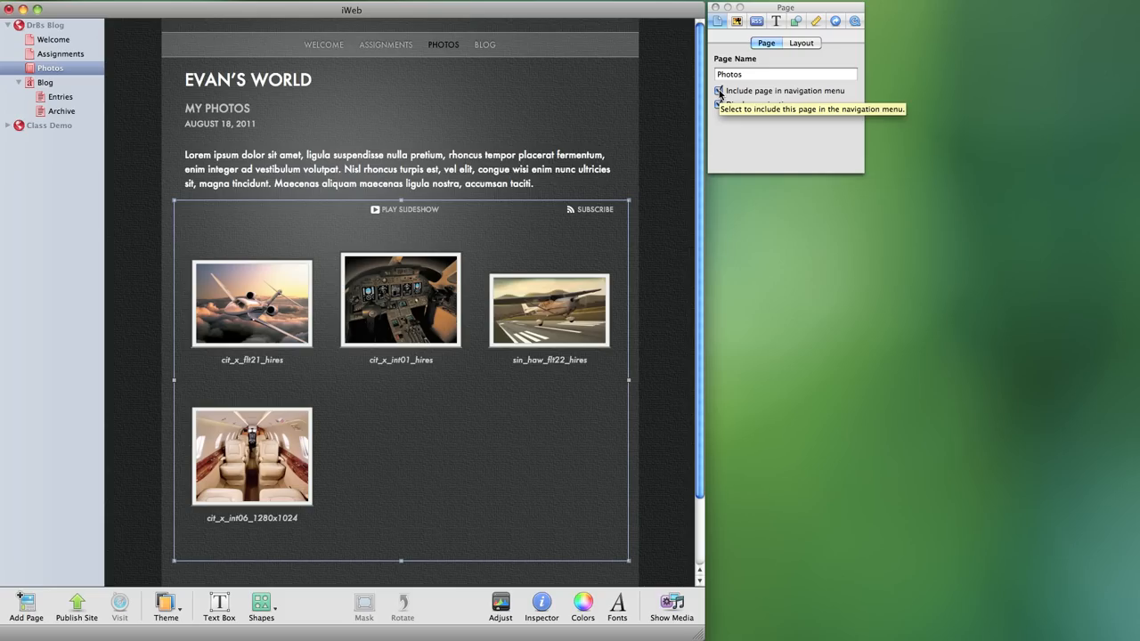
# Exclude Photos from the navigation menu, leaving Welcome, Assignments, Blog
pyautogui.click(718, 91)
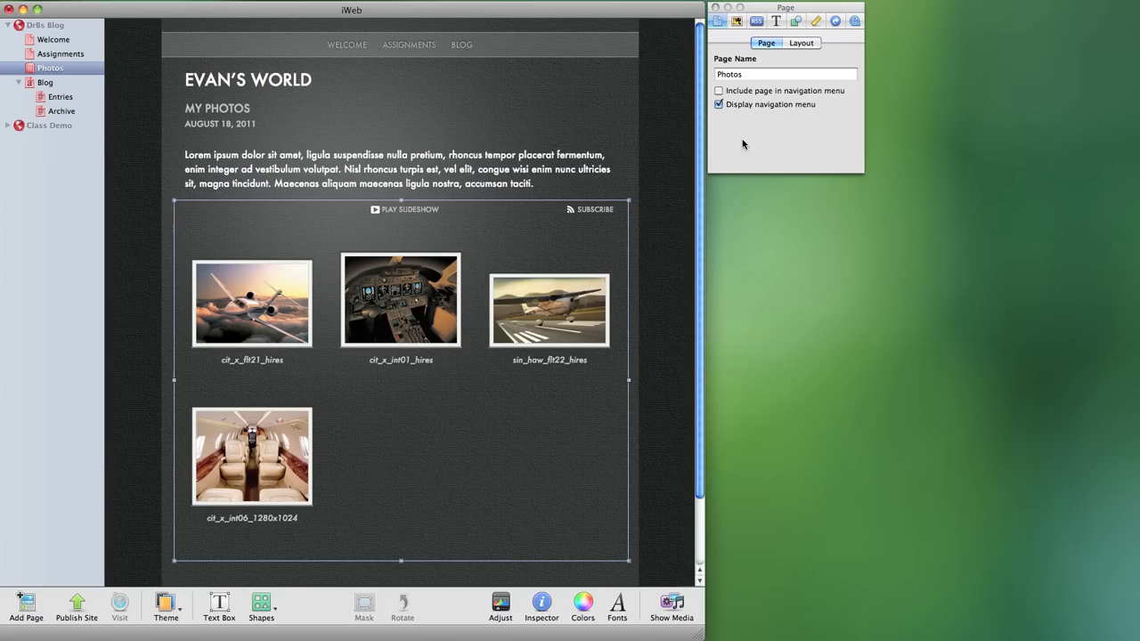
pyautogui.moveTo(760, 151)
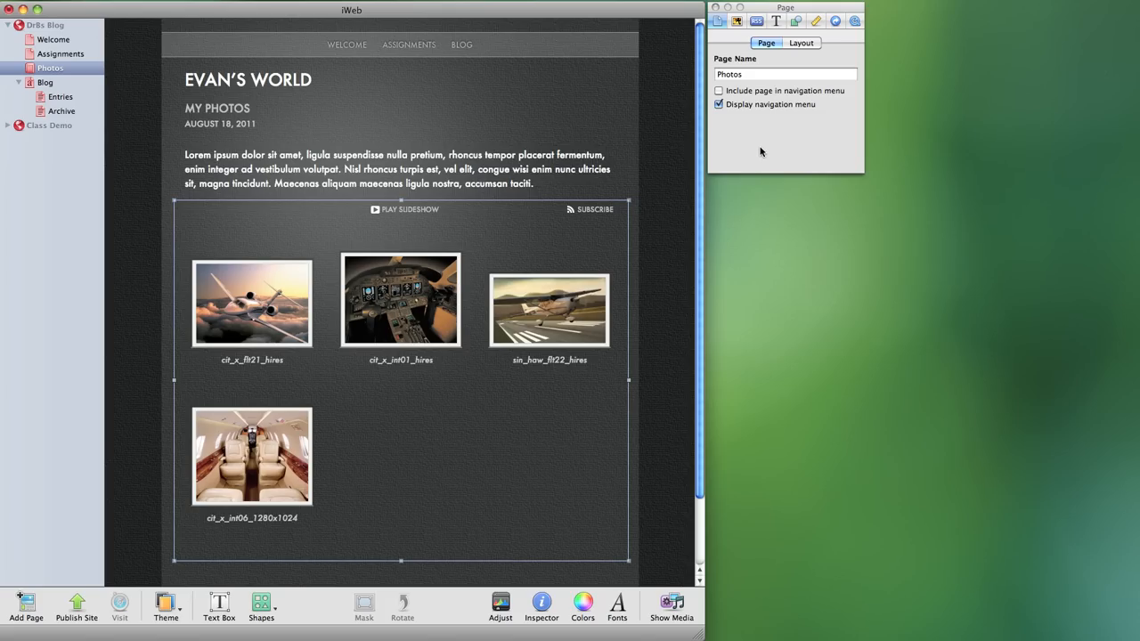
pyautogui.moveTo(736, 127)
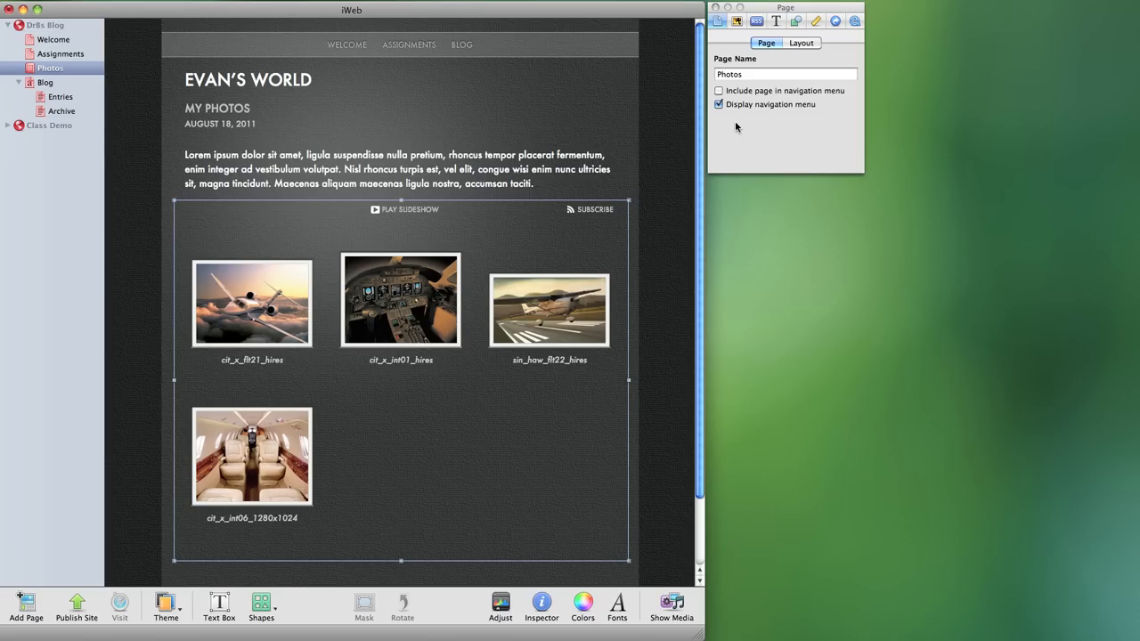
pyautogui.moveTo(409, 45)
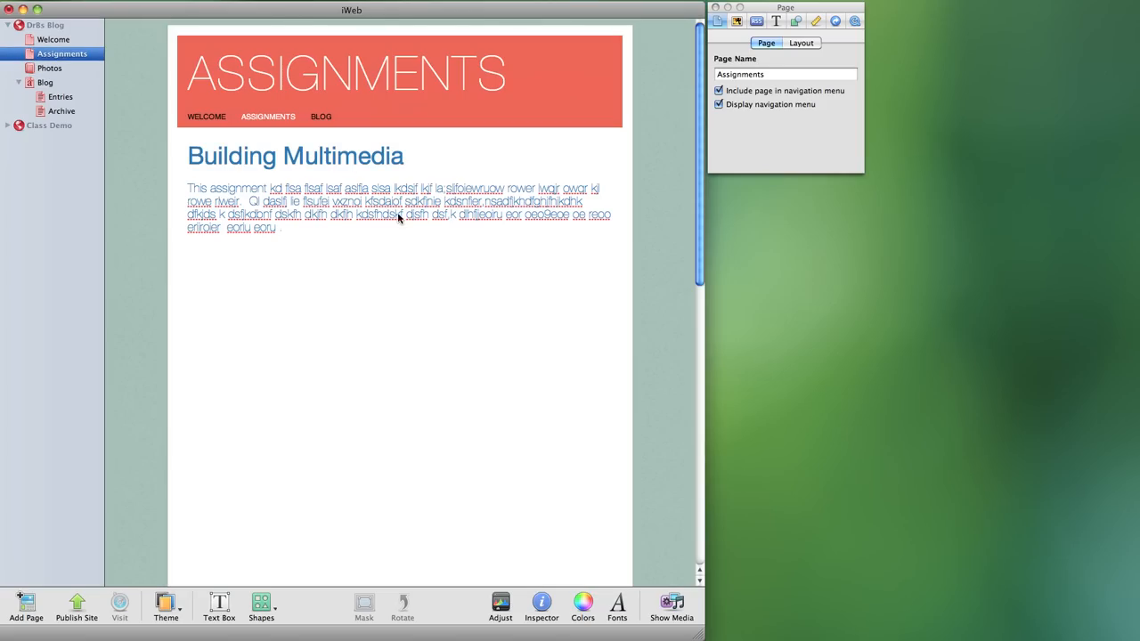
pyautogui.moveTo(374, 265)
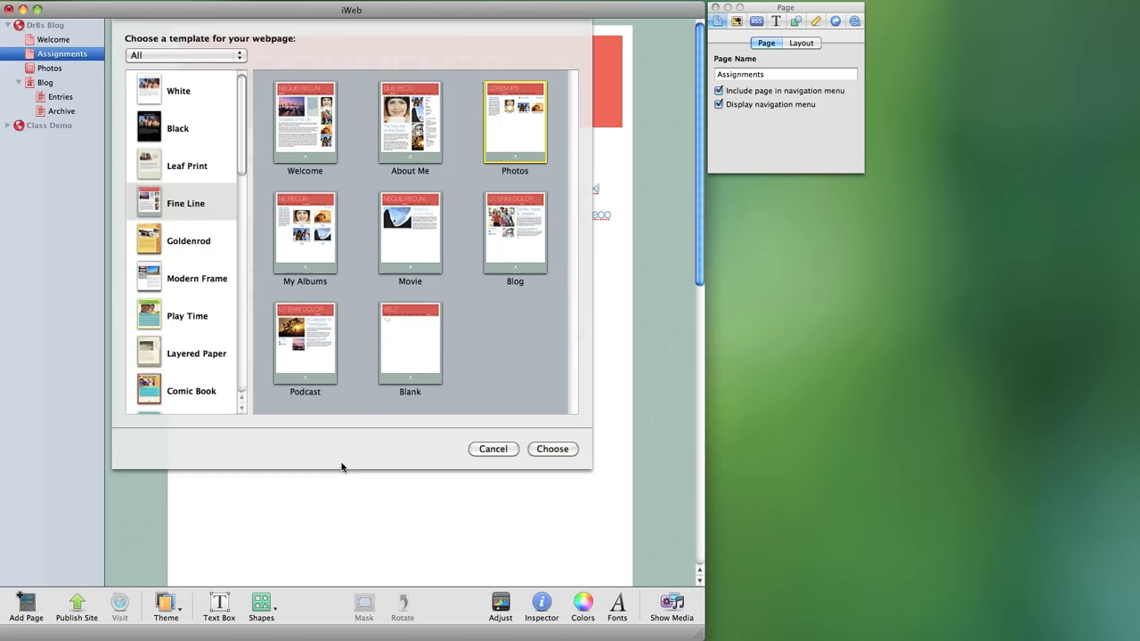
# Pick the Fine Line theme and Blank layout in the template chooser
pyautogui.click(186, 203)
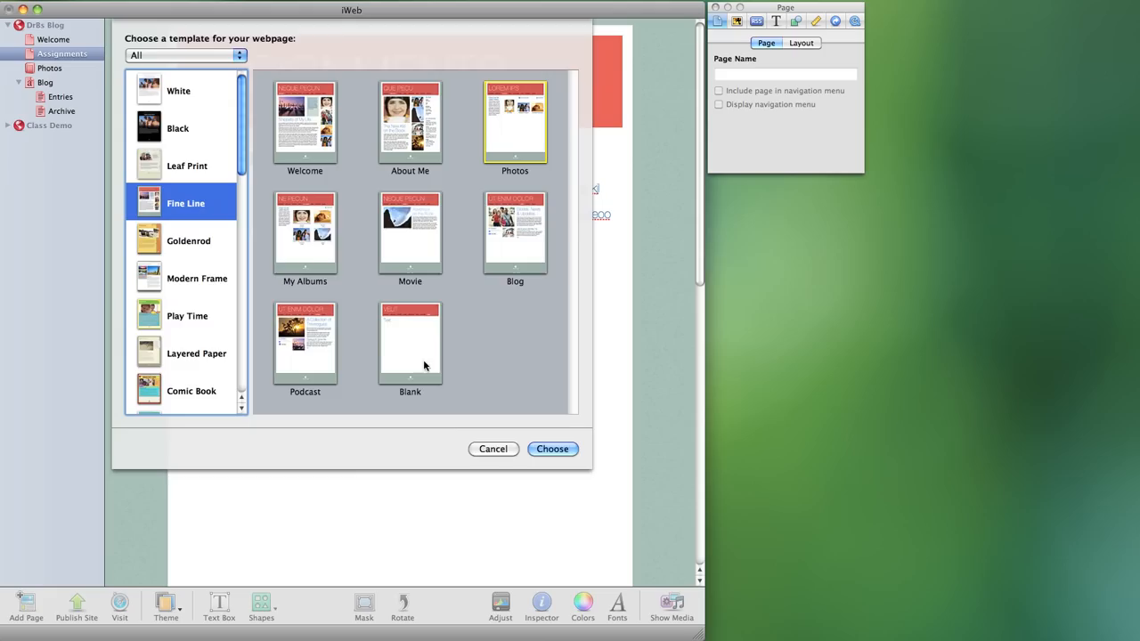
pyautogui.click(552, 448)
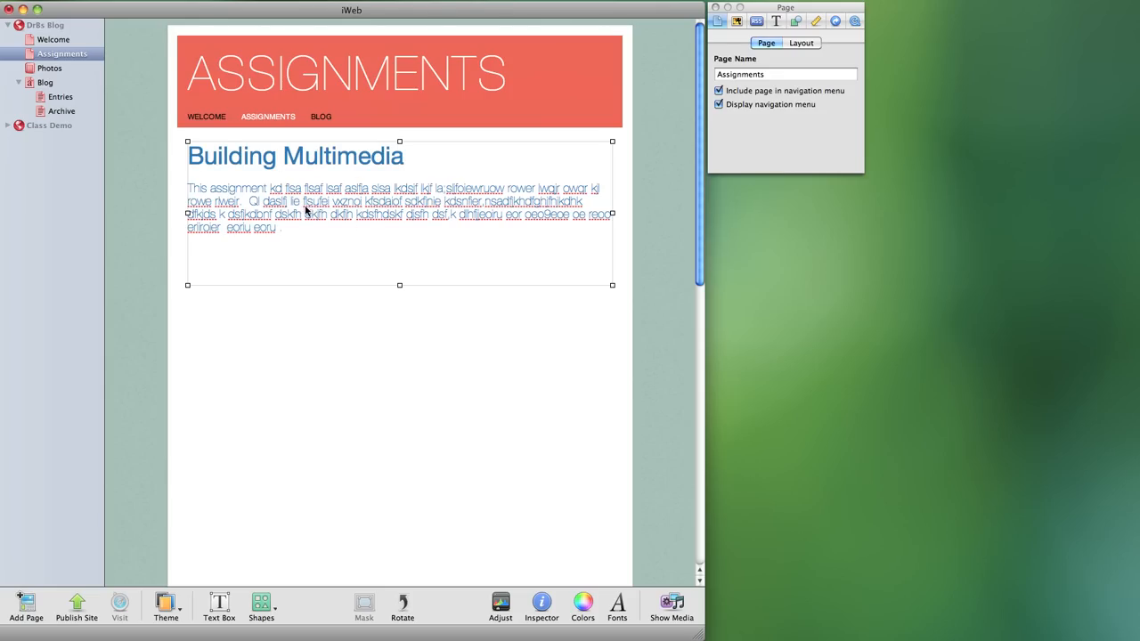
pyautogui.moveTo(333, 214)
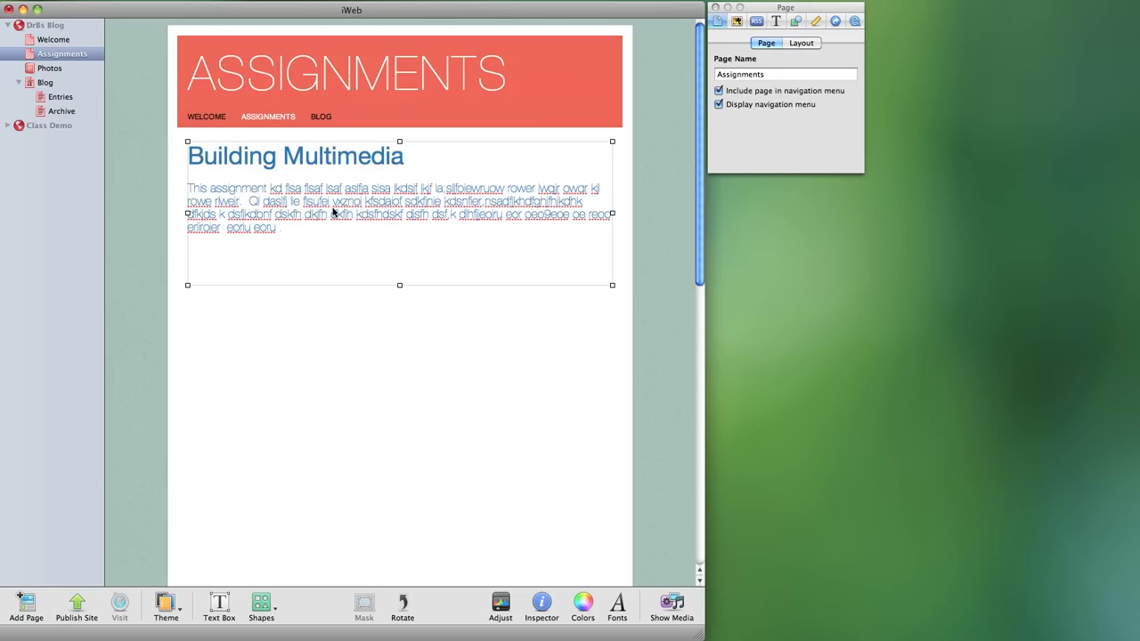
pyautogui.moveTo(334, 212)
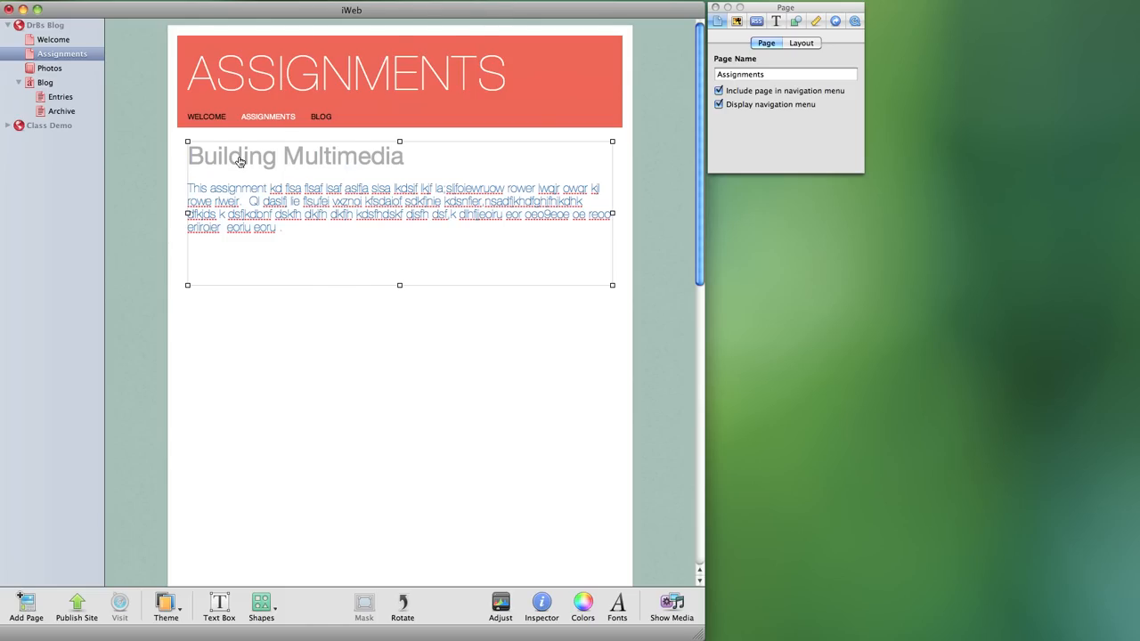
pyautogui.moveTo(270, 161)
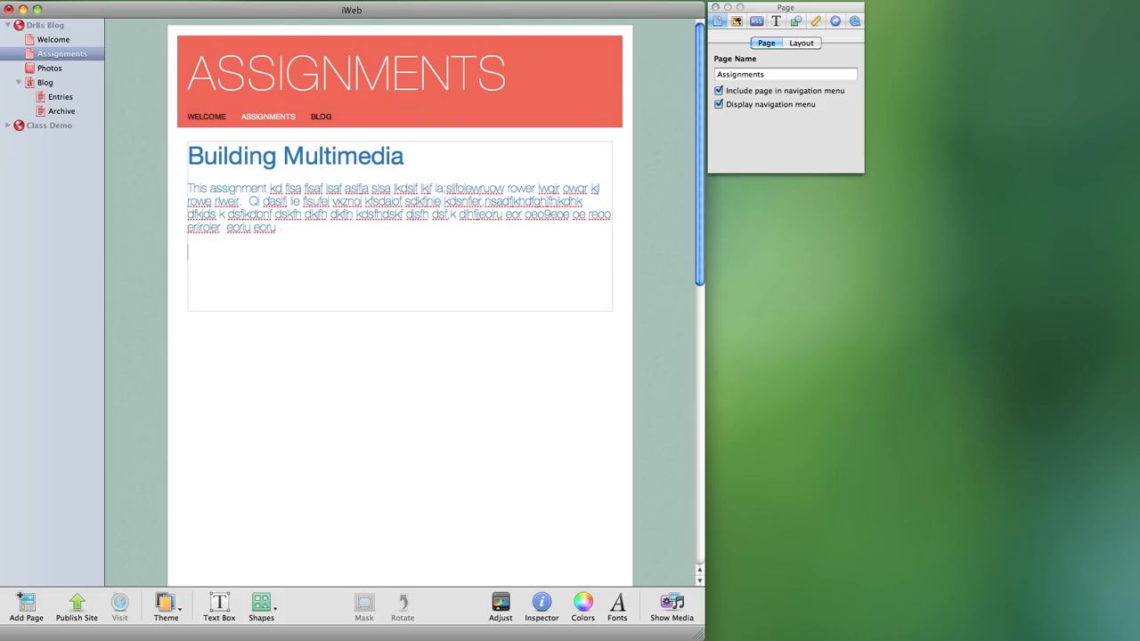
# Type the 'This is a test' line and select it
pyautogui.write('This is a')
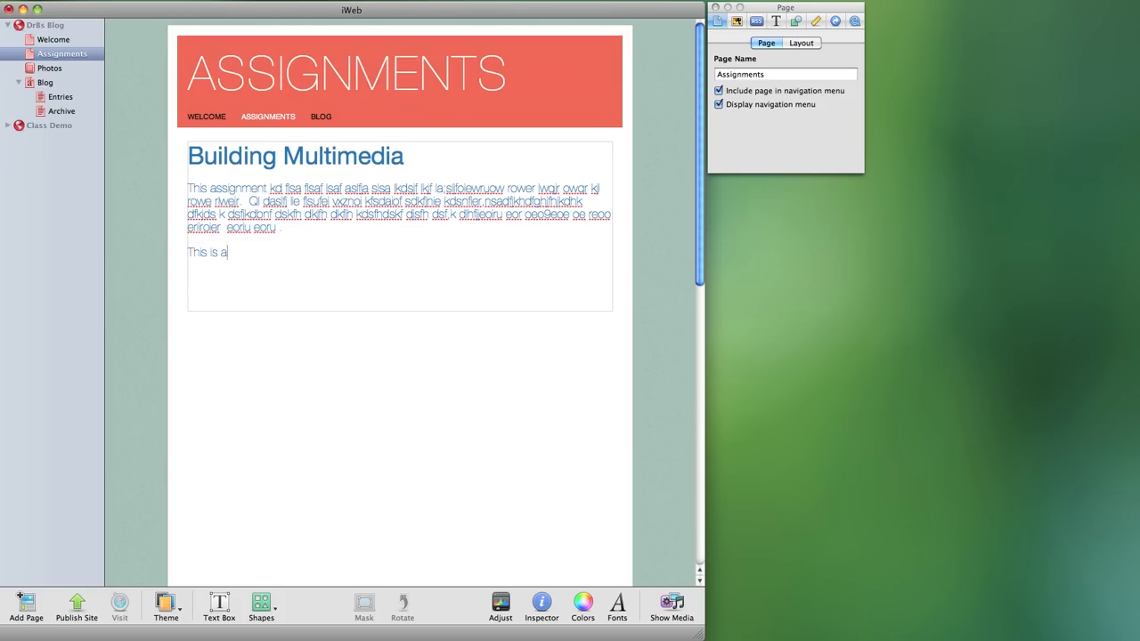
pyautogui.write('test')
pyautogui.write('ldsfasl fids fldsif ldsakl daslkfdas lfdslfdls kl dsafldskl dslkl dslfkl dslfk adslifdsaf dslkl kdfsl f. ldsif lsdlf ldsf ldsafl ads')
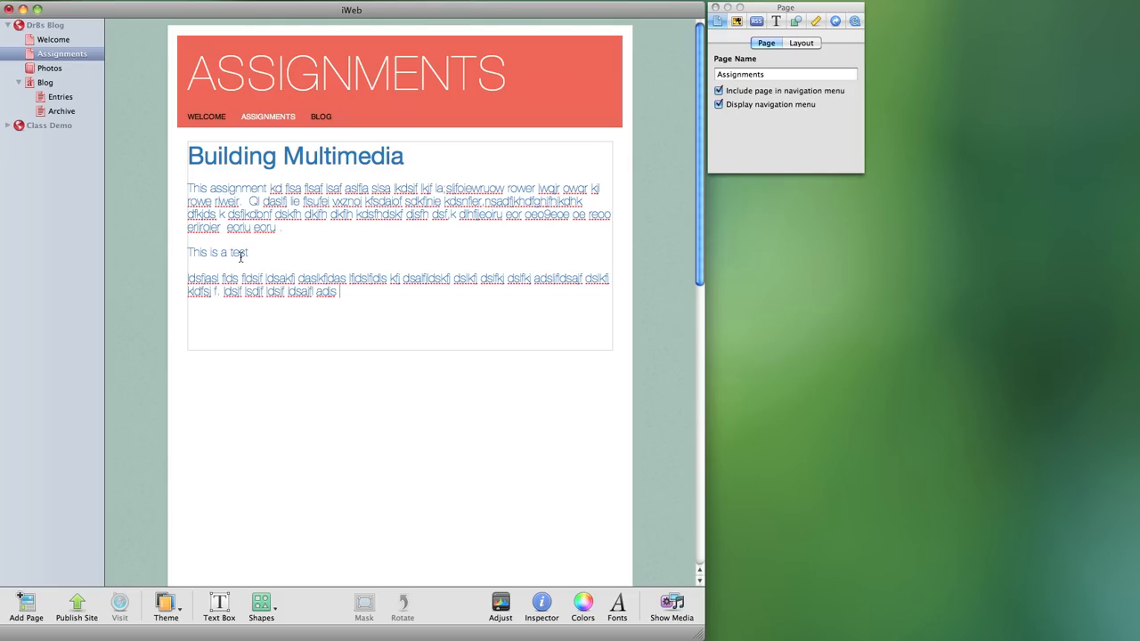
pyautogui.tripleClick(217, 252)
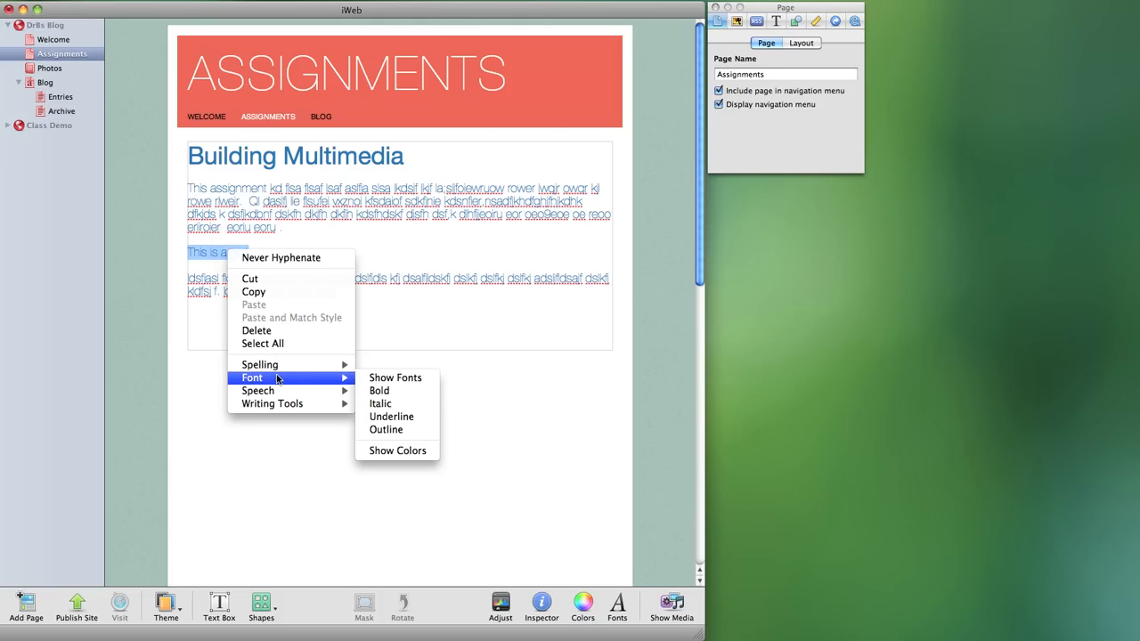
# Set the 'This is a test' line to 36pt regular Helvetica Neue and reselect it
pyautogui.click(395, 376)
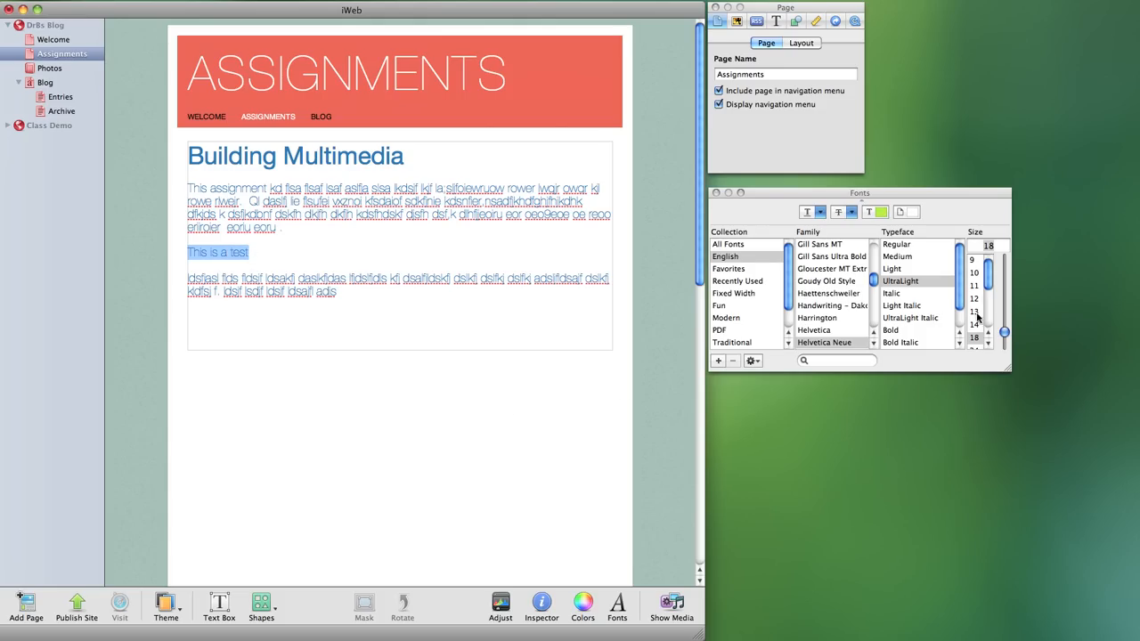
pyautogui.scroll(-3)
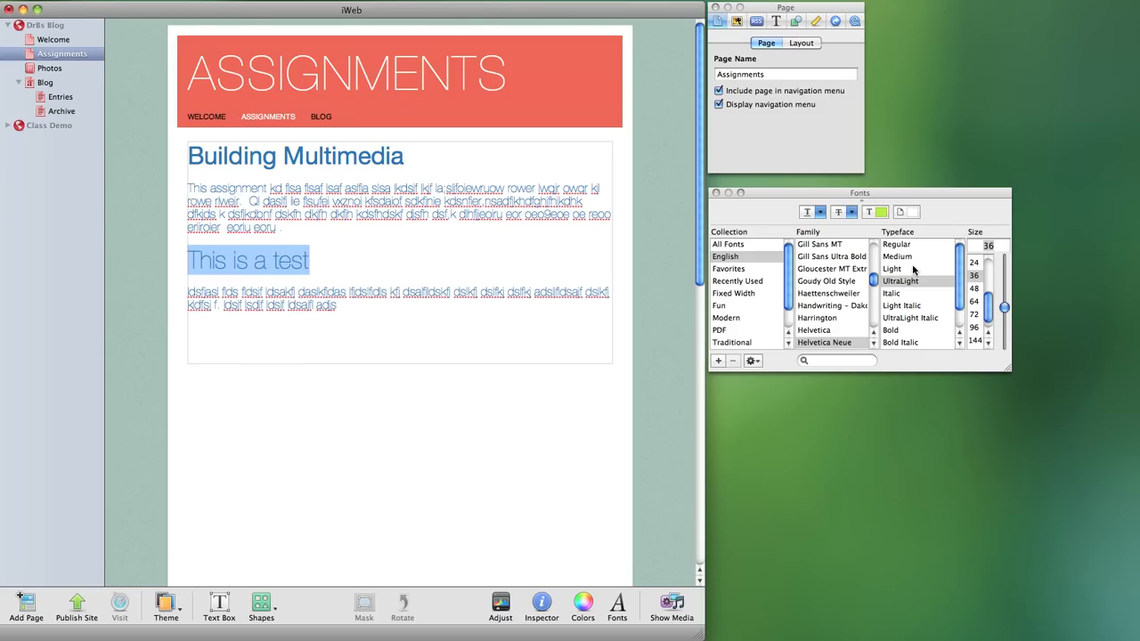
pyautogui.click(896, 244)
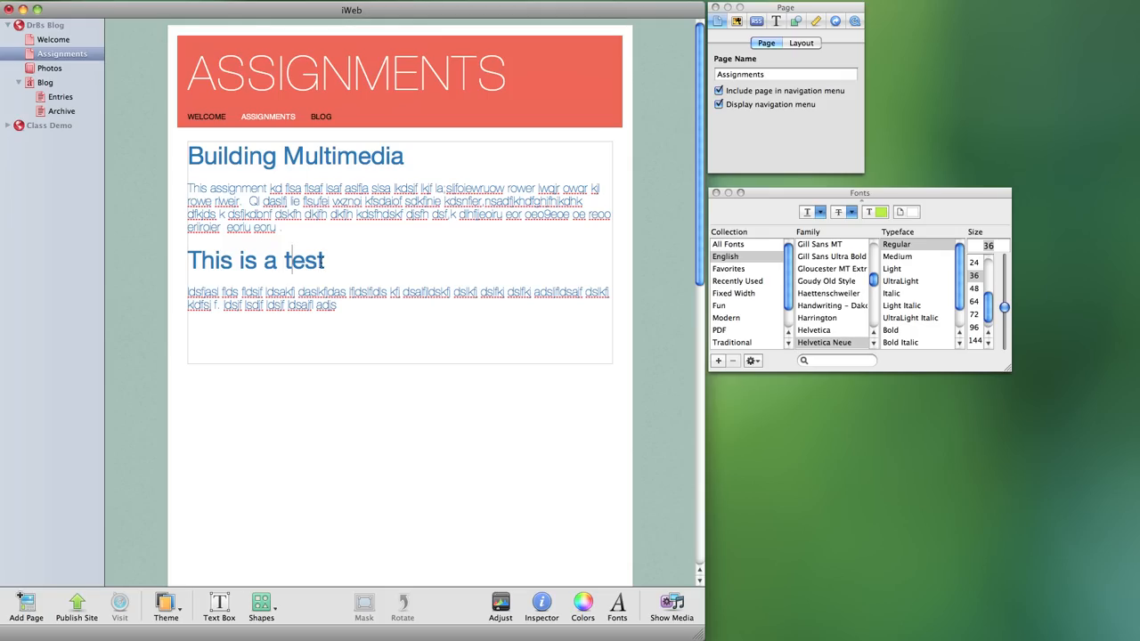
pyautogui.tripleClick(256, 260)
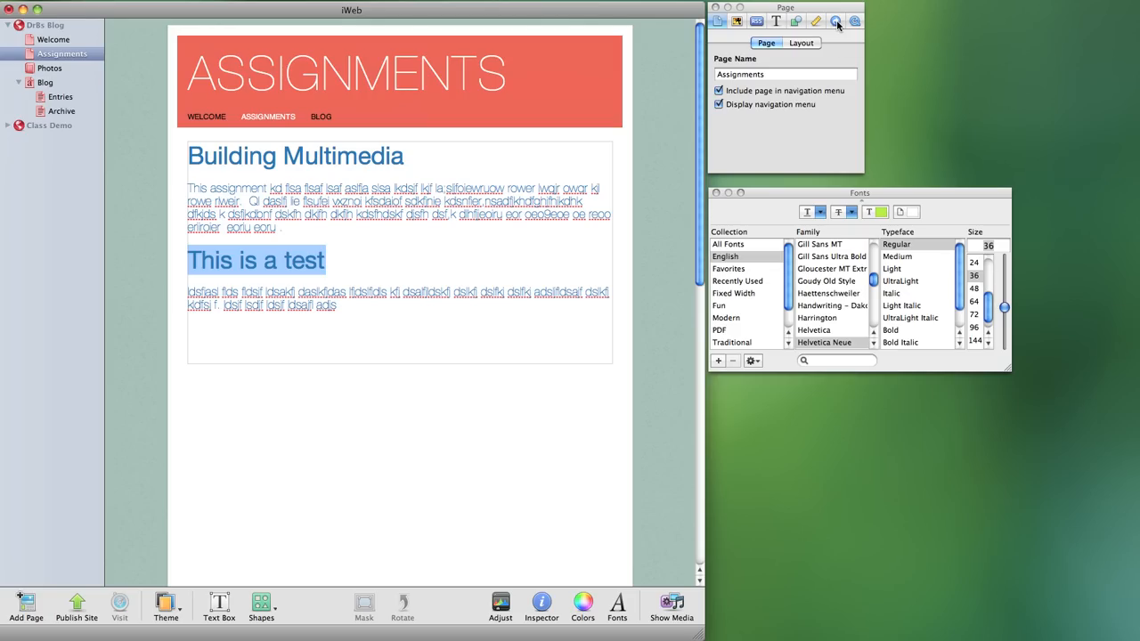
# Link the 'This is a test' heading to the Photos page, then turn the link off
pyautogui.click(834, 20)
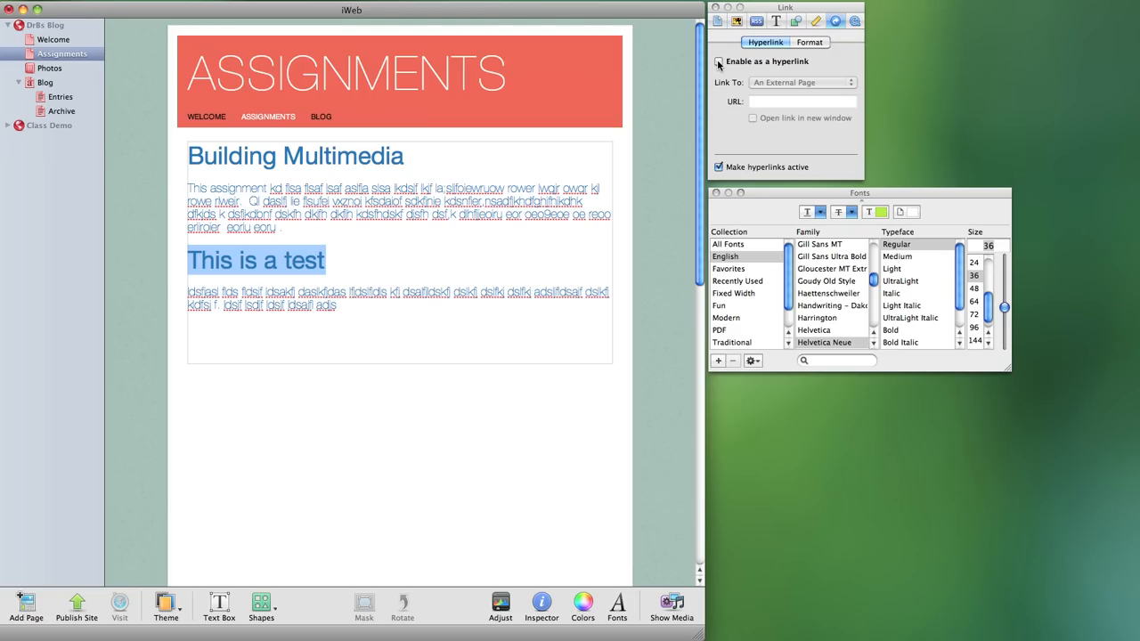
pyautogui.click(718, 61)
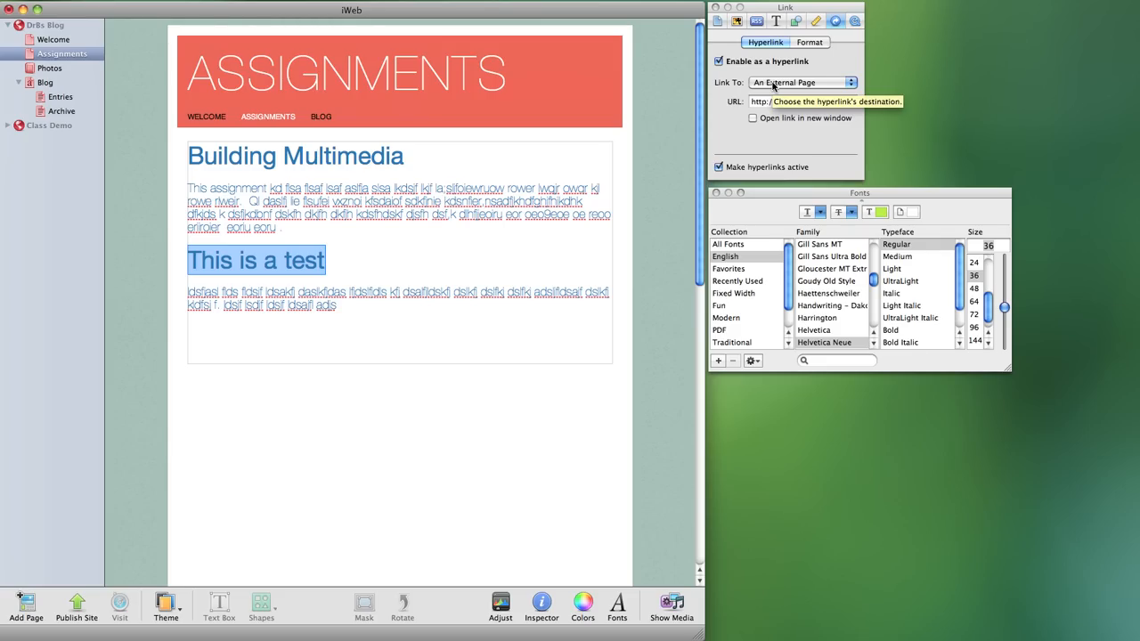
pyautogui.click(801, 81)
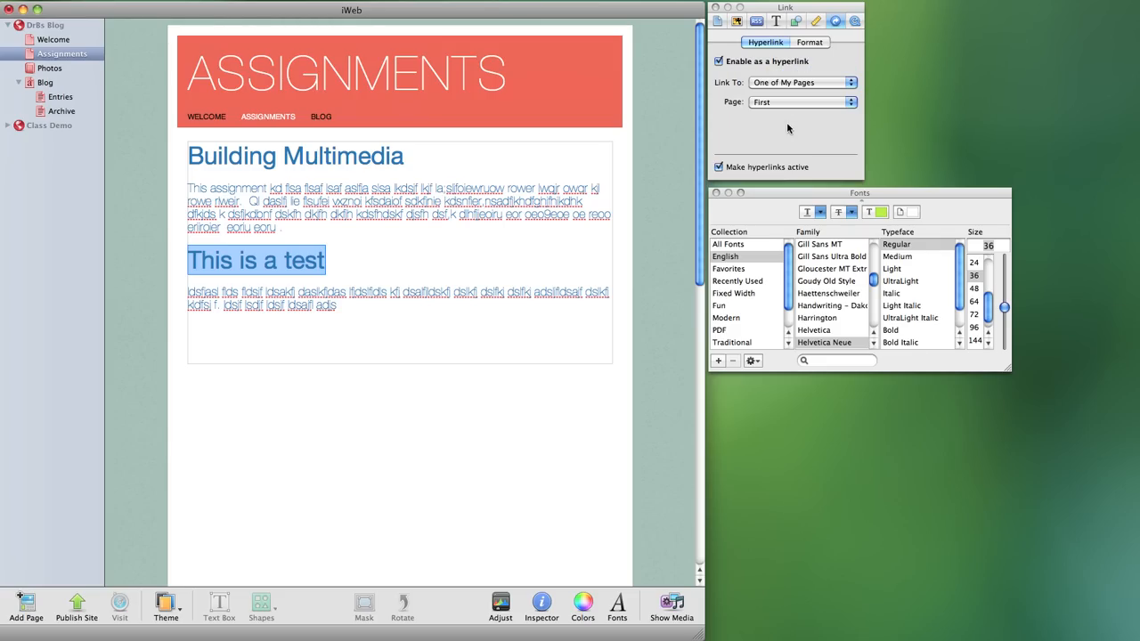
pyautogui.click(801, 102)
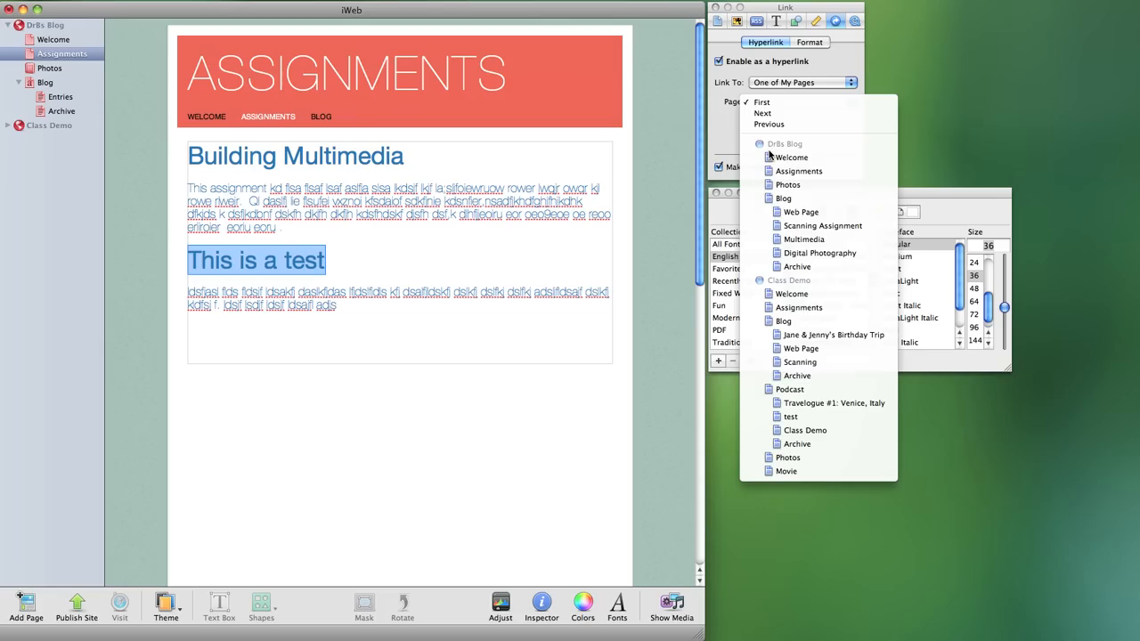
pyautogui.moveTo(797, 85)
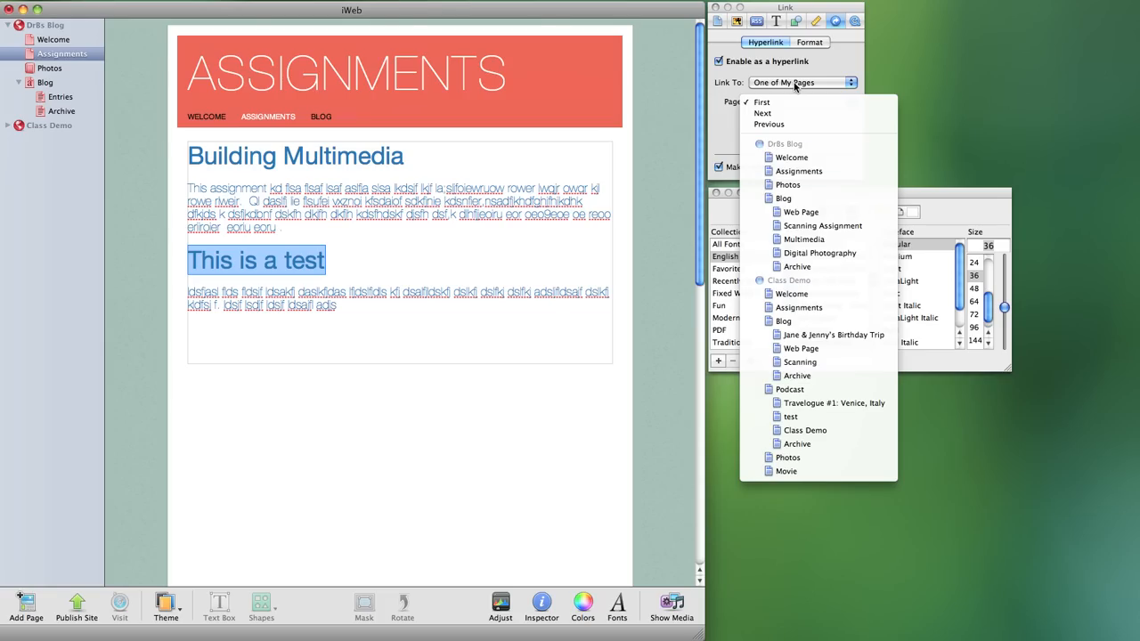
pyautogui.moveTo(798, 171)
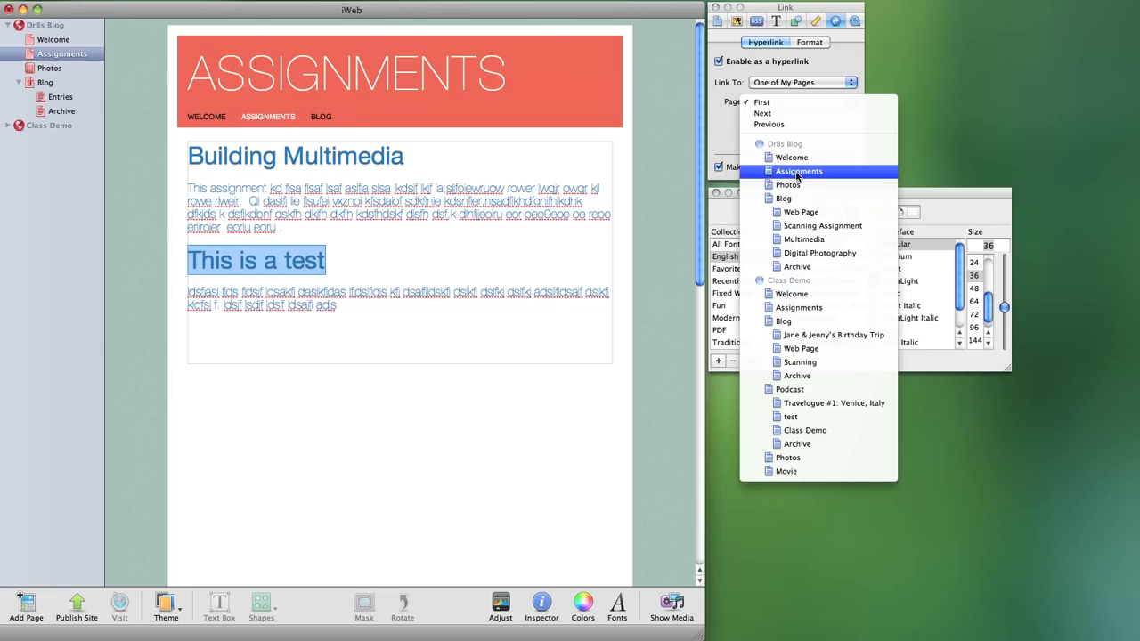
pyautogui.moveTo(787, 185)
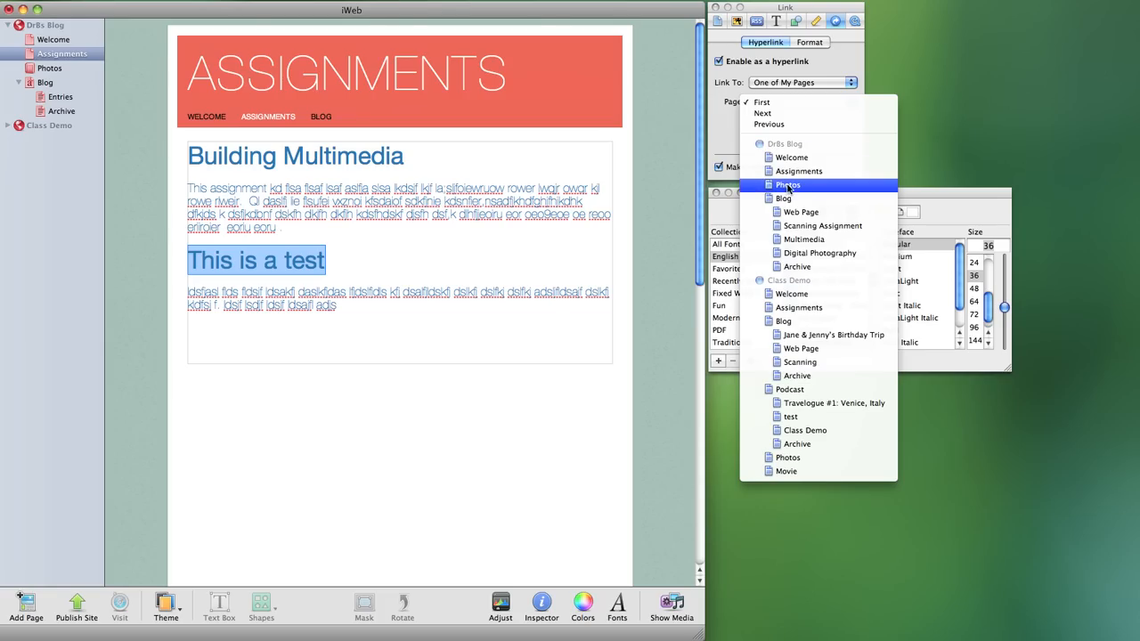
pyautogui.click(787, 184)
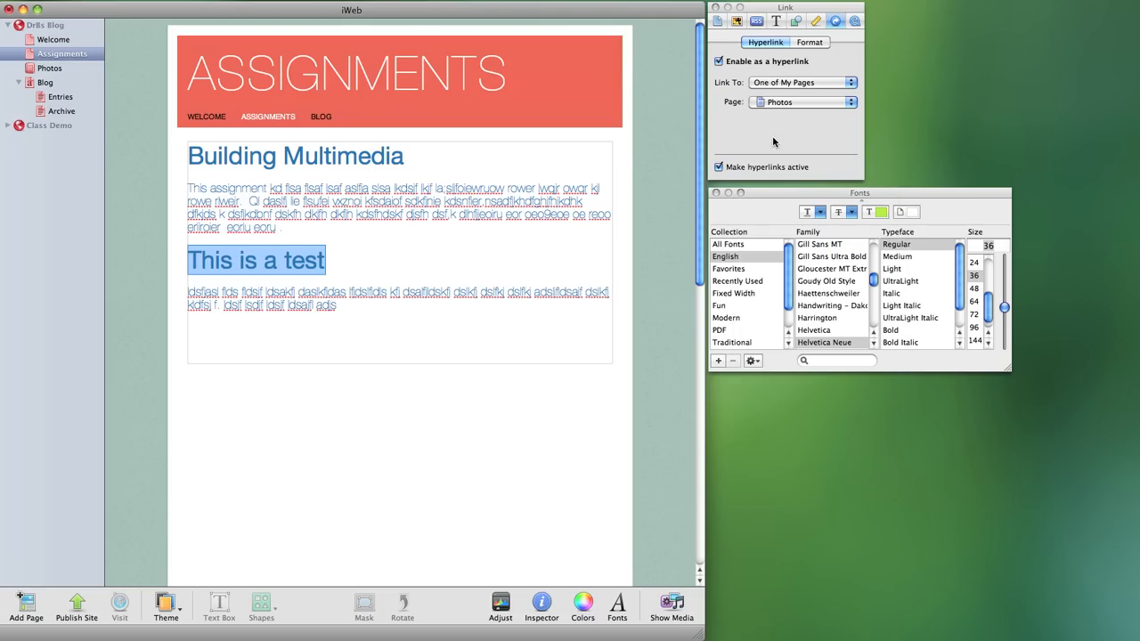
pyautogui.click(718, 61)
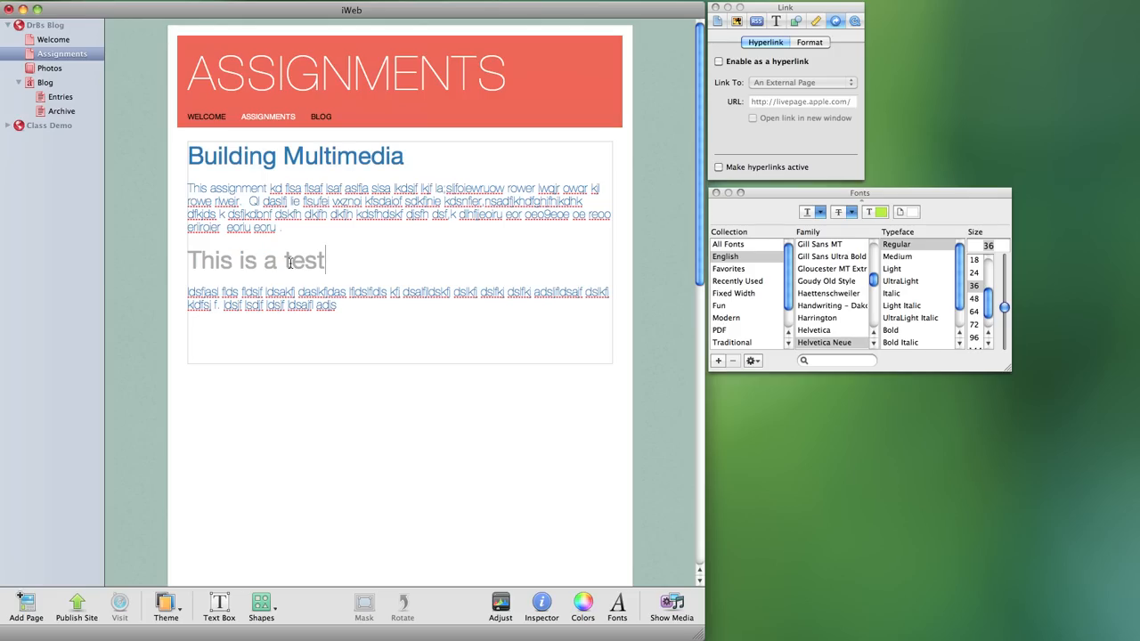
pyautogui.moveTo(269, 260)
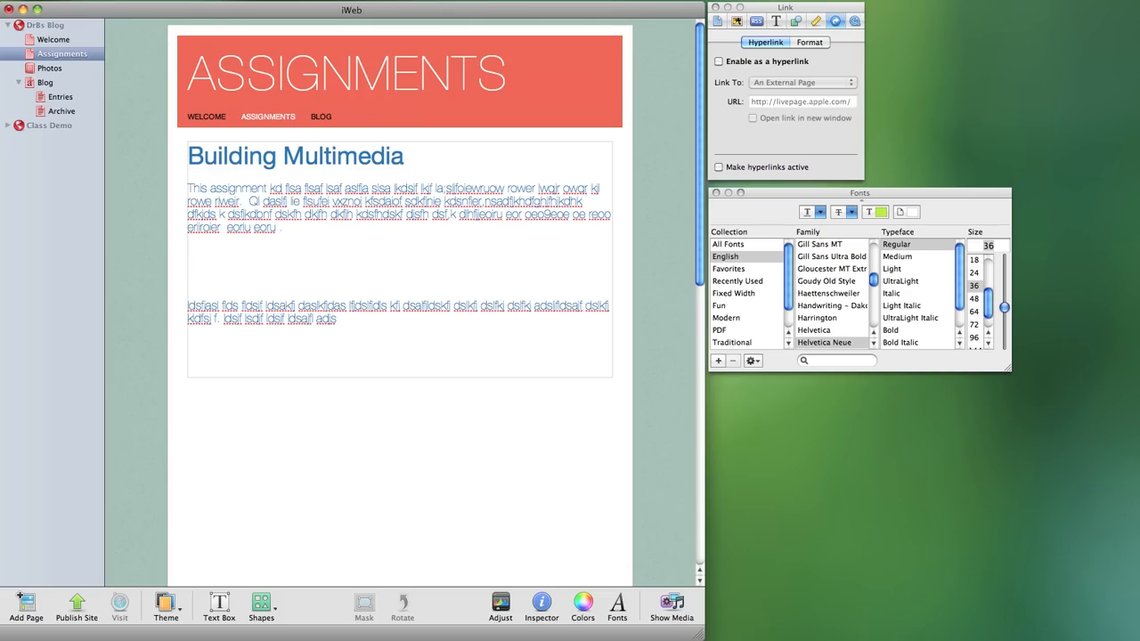
# Retype the heading as 'This is a Different Test' and select it
pyautogui.write('This is a De')
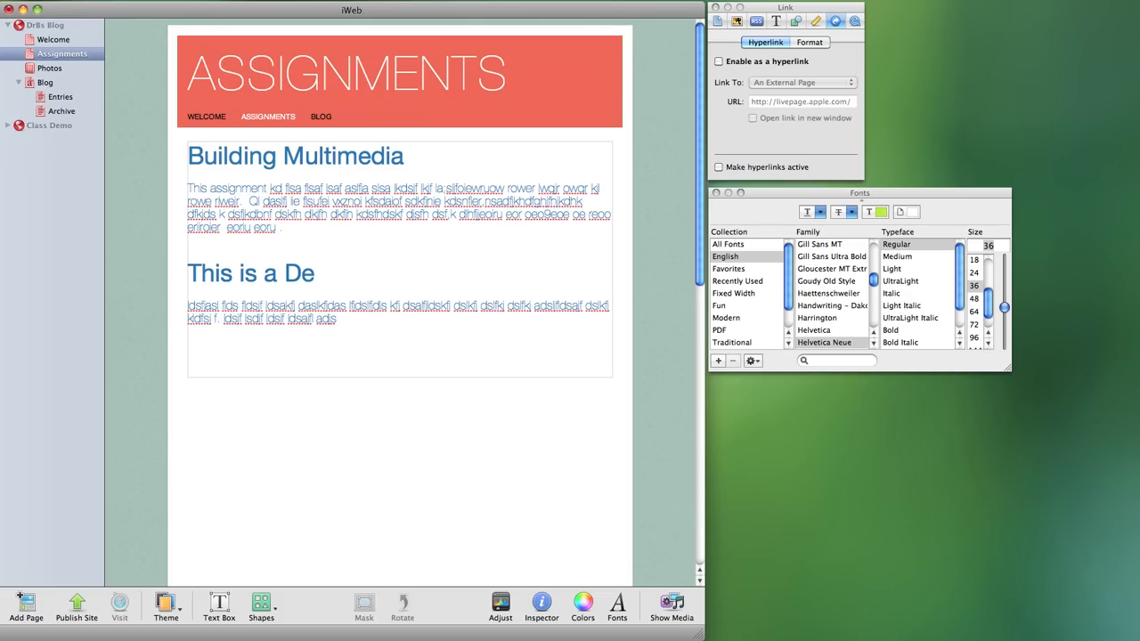
pyautogui.write('fferent')
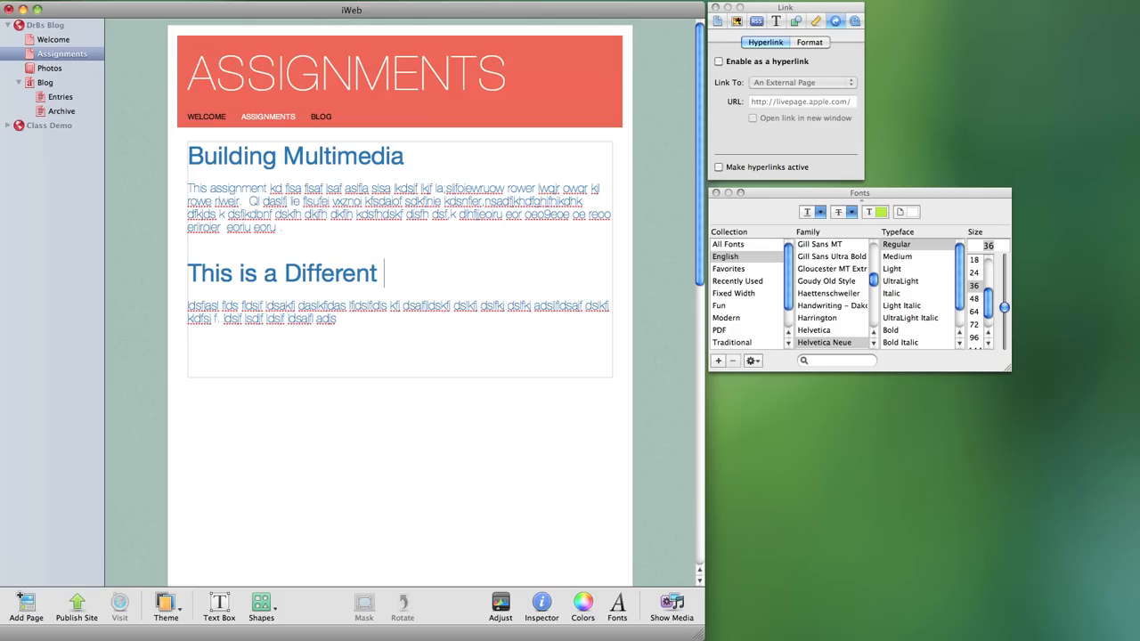
pyautogui.write('Test')
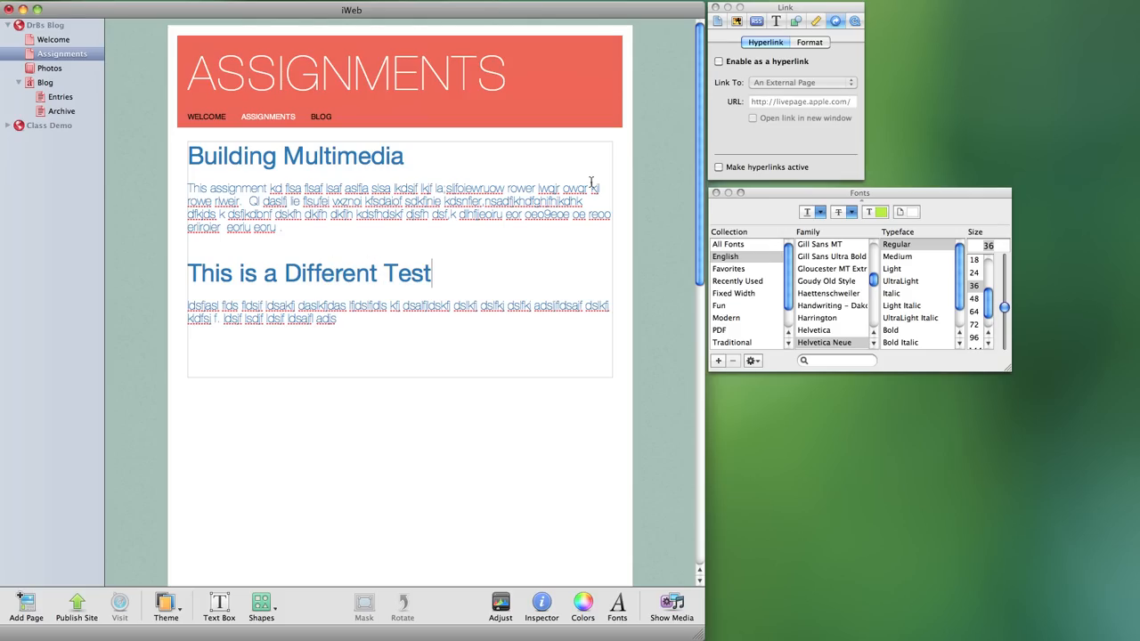
pyautogui.click(718, 166)
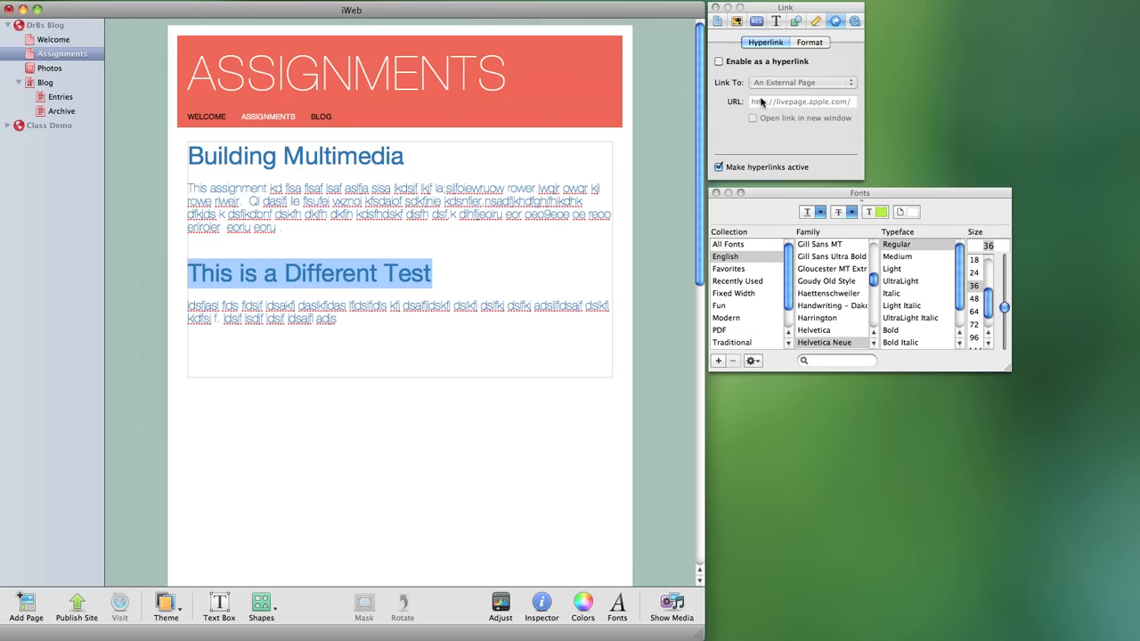
# Enable the heading as a hyperlink with Link To set to One of My Pages
pyautogui.click(718, 60)
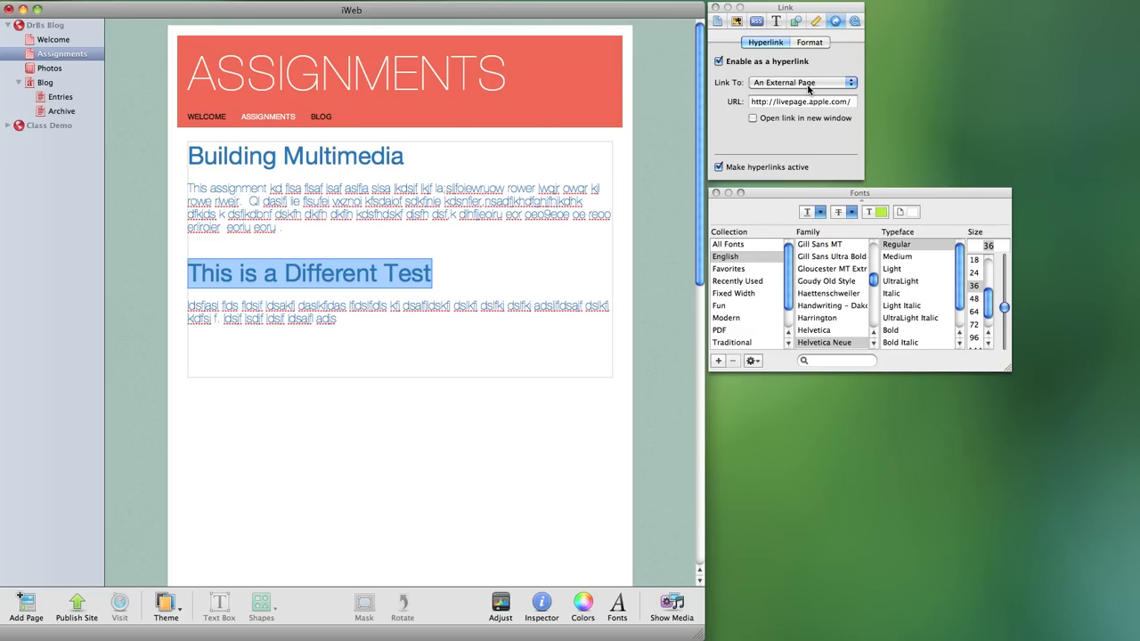
pyautogui.click(801, 82)
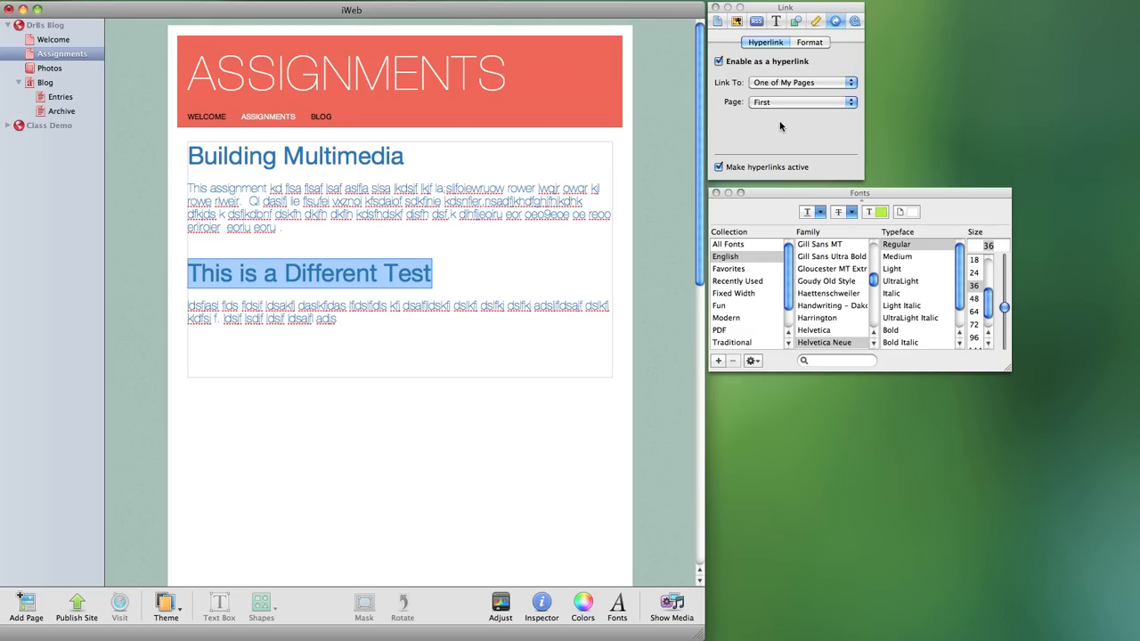
pyautogui.click(801, 102)
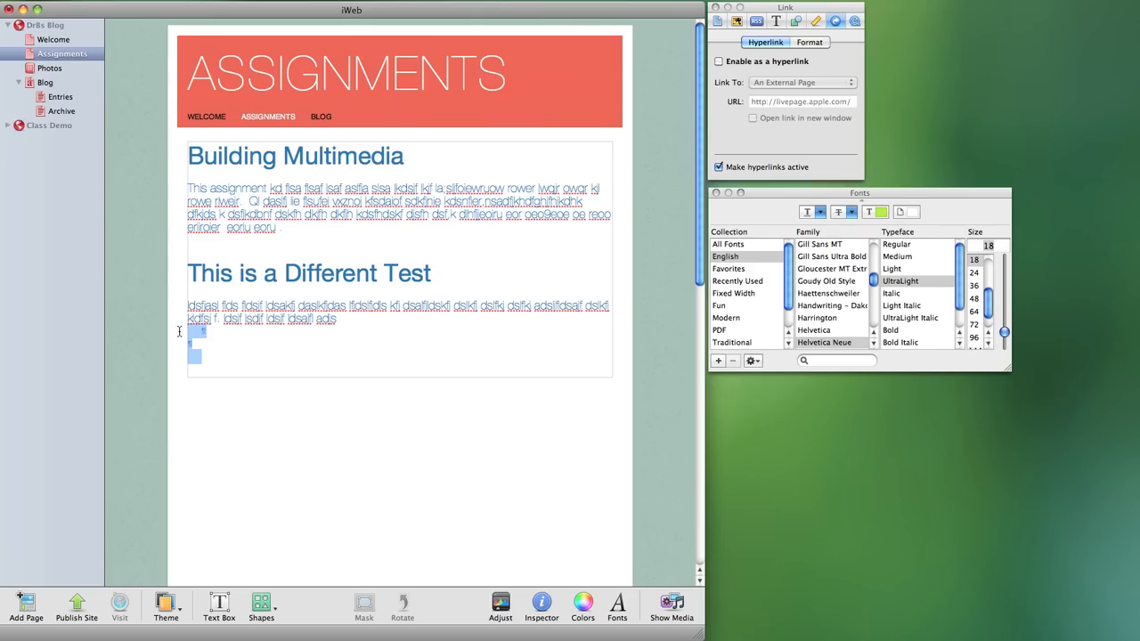
# Mark the blank lines below the paragraph for the copied block, then open Photos
pyautogui.moveTo(190, 267); pyautogui.dragTo(345, 325)
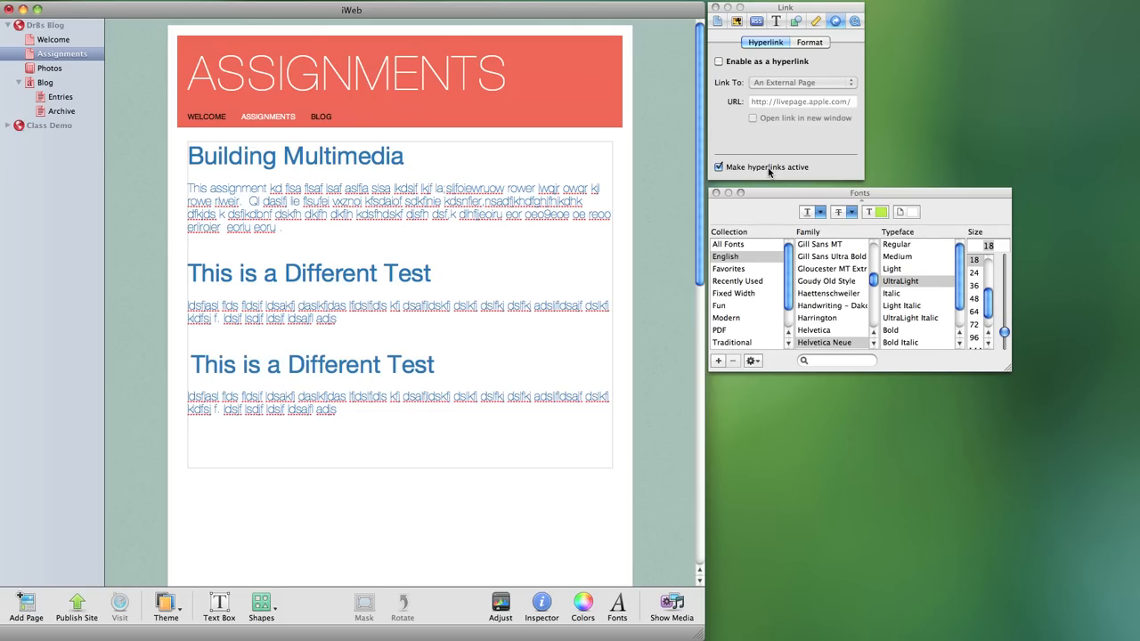
pyautogui.click(49, 68)
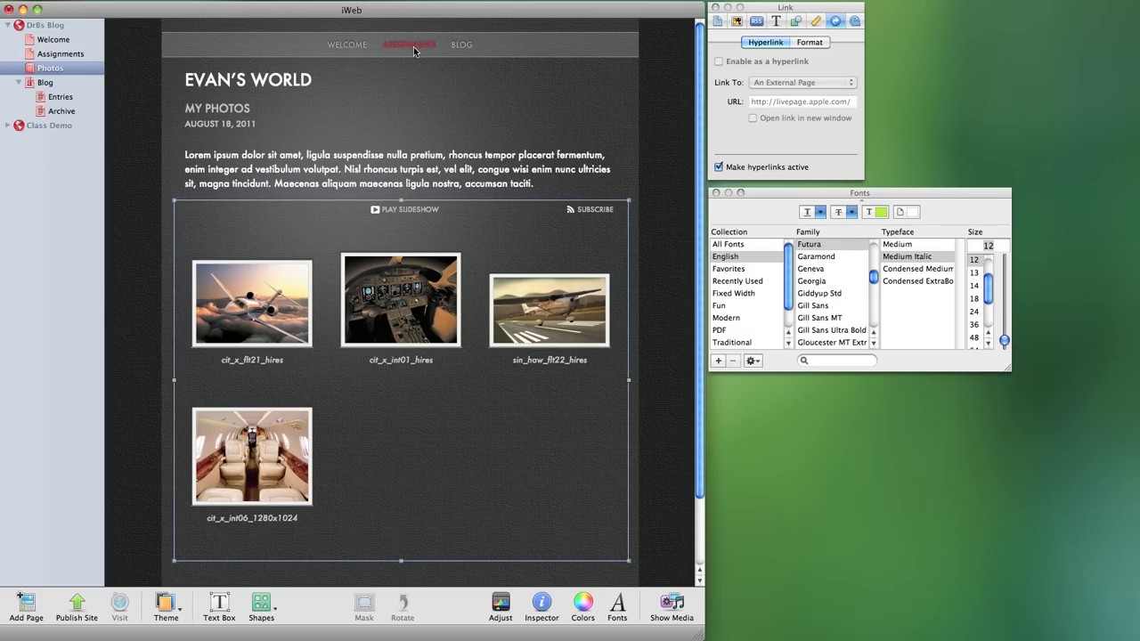
# Test that the 'This is a Different Test' heading opens Photos, then return to Assignments
pyautogui.click(62, 53)
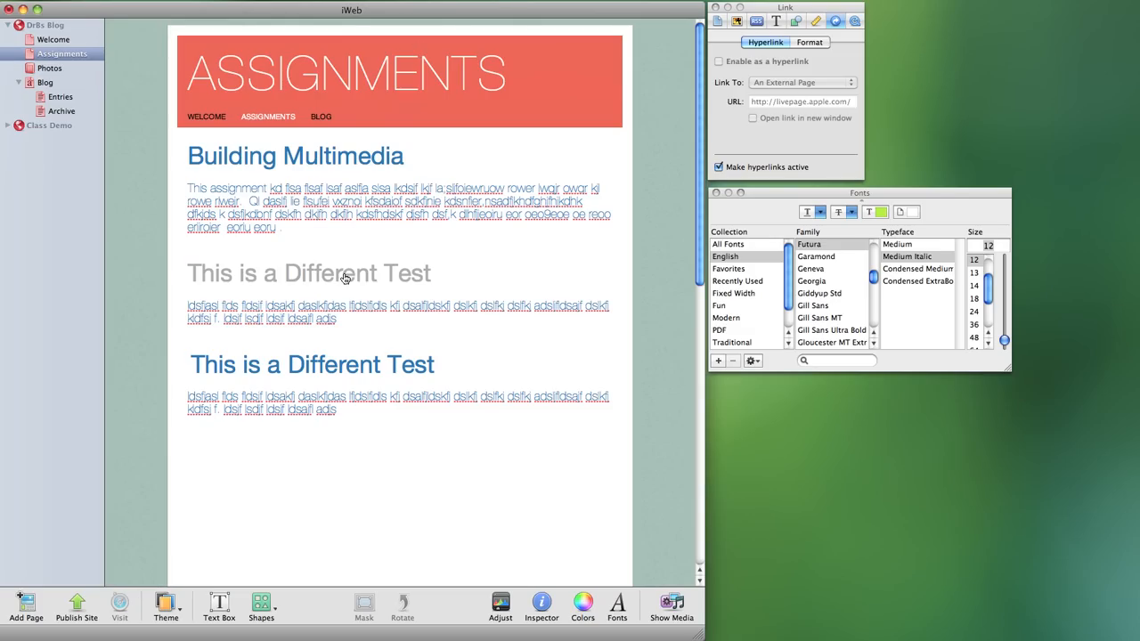
pyautogui.click(49, 68)
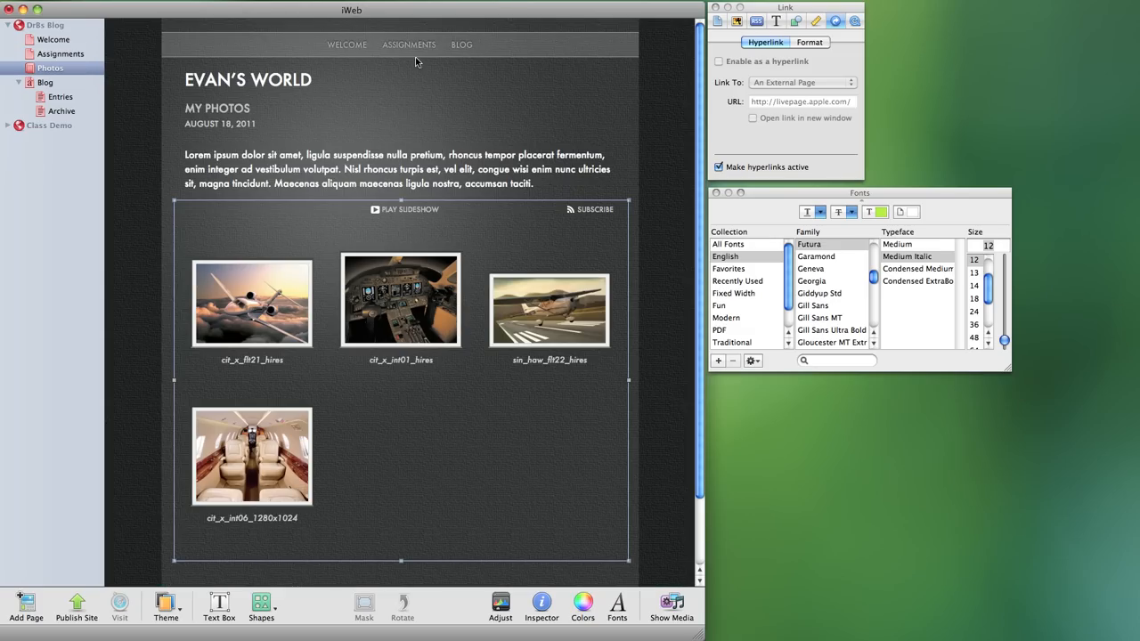
pyautogui.click(60, 53)
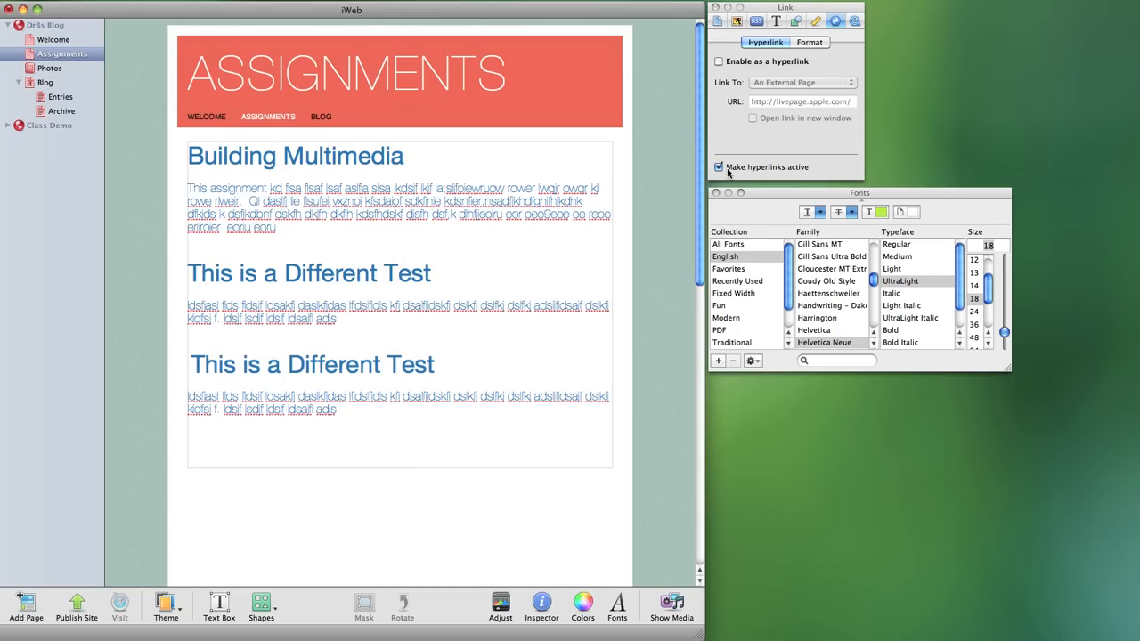
# Turn off active hyperlinks and link the second heading copy to the Photos page
pyautogui.click(718, 167)
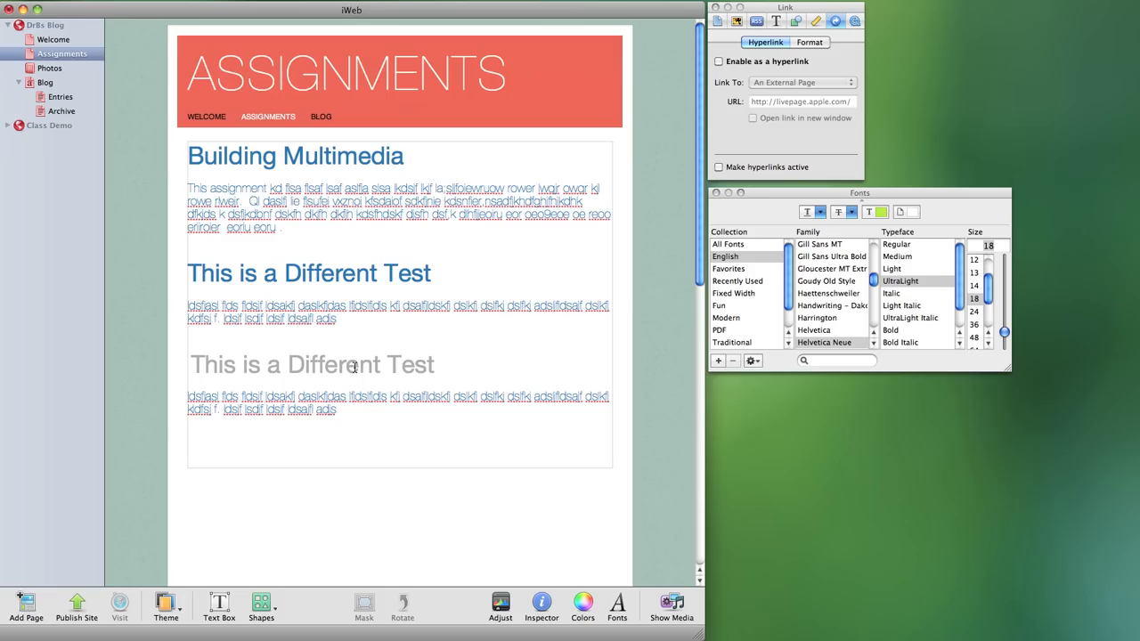
pyautogui.click(719, 61)
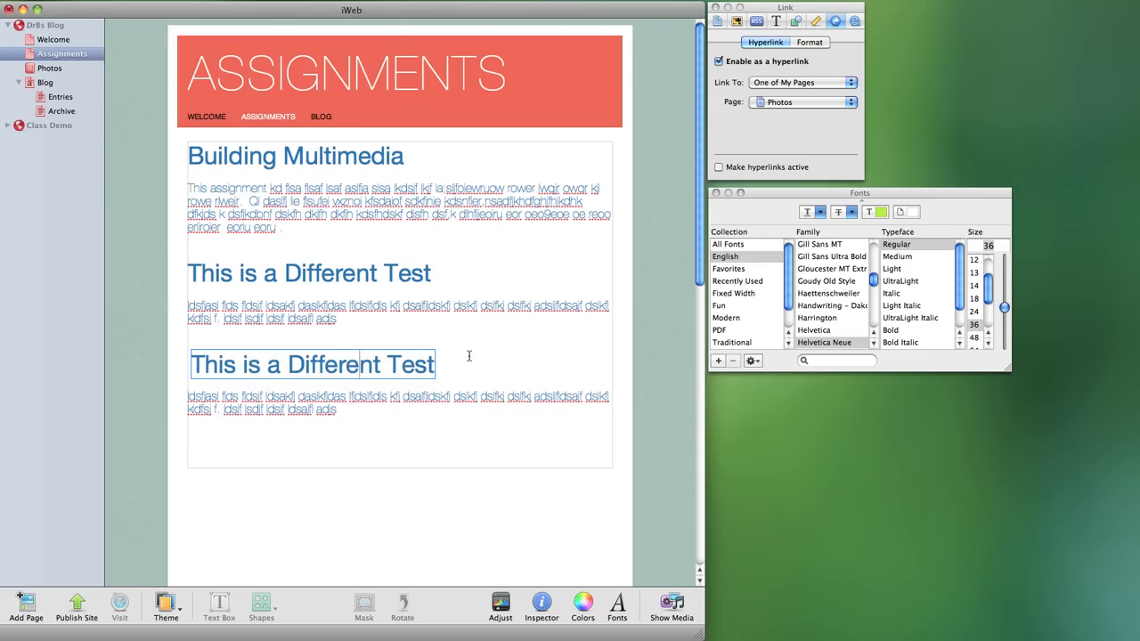
pyautogui.click(321, 364)
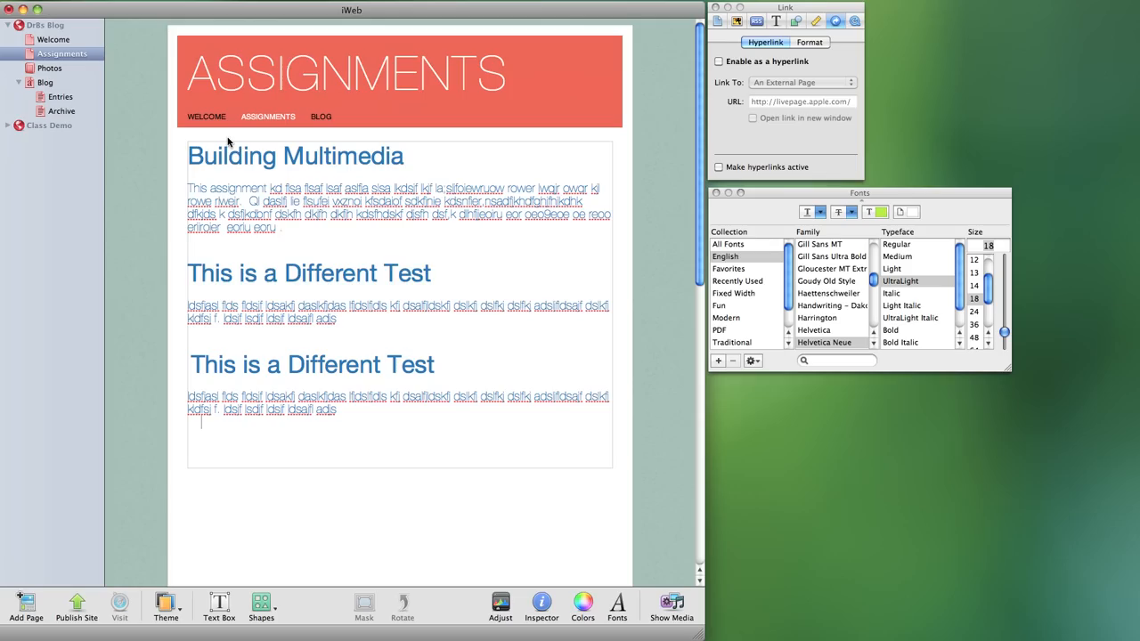
pyautogui.moveTo(138, 548)
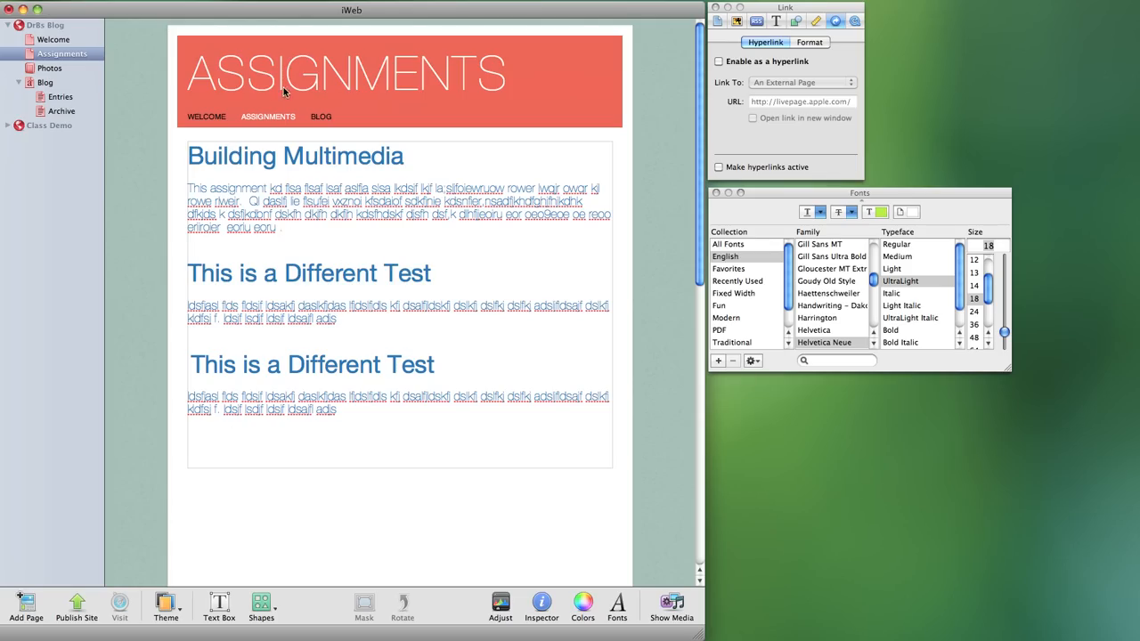
pyautogui.moveTo(383, 120)
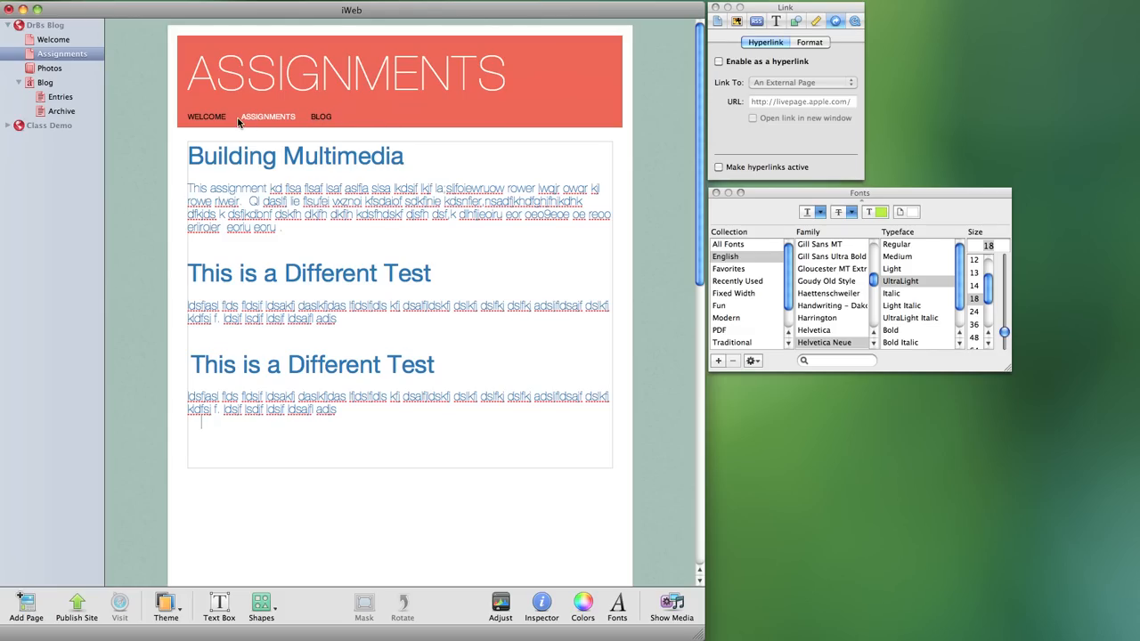
pyautogui.moveTo(242, 116)
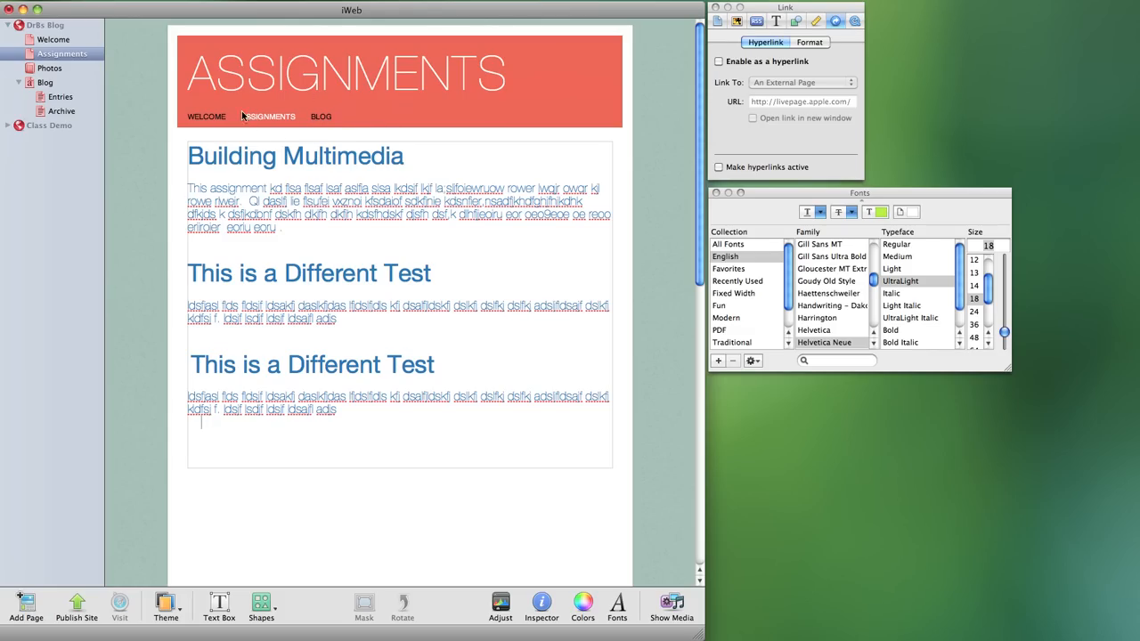